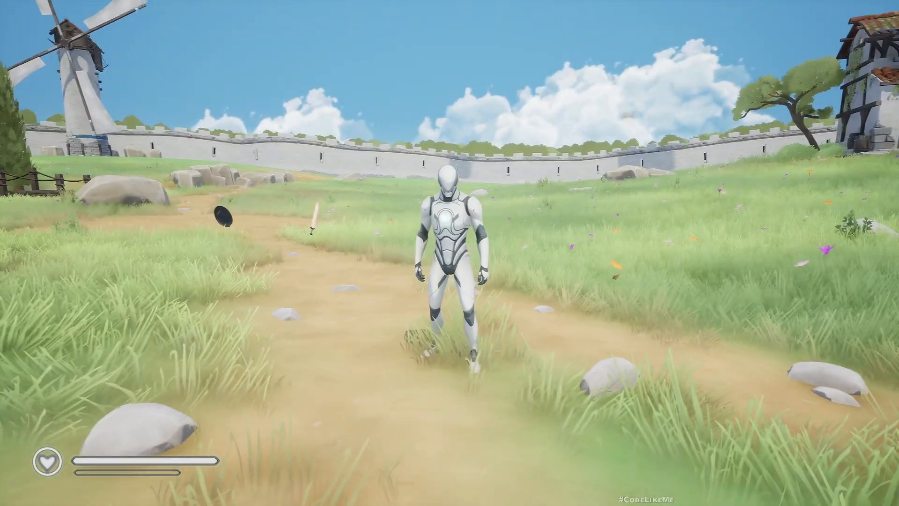
Step: In the play test, pick a weapon slot in the inventory and equip the great sword in the field
key(i)
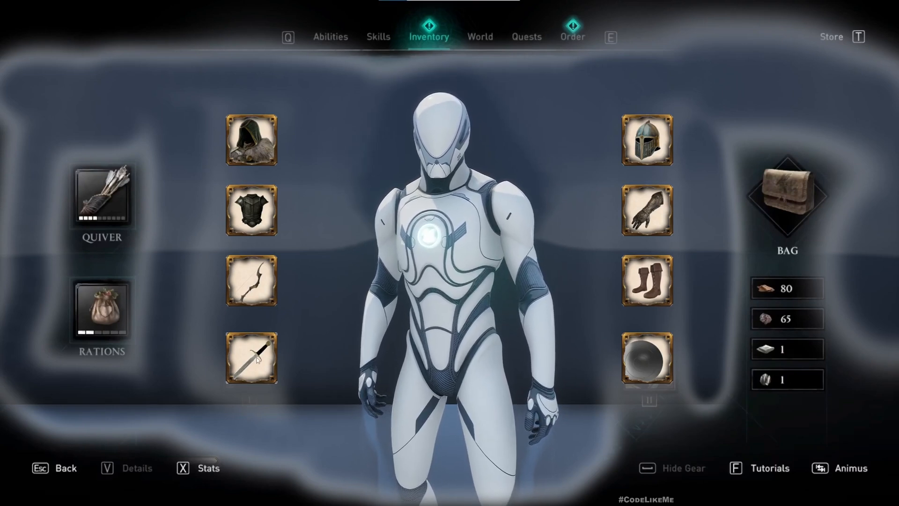
click(249, 358)
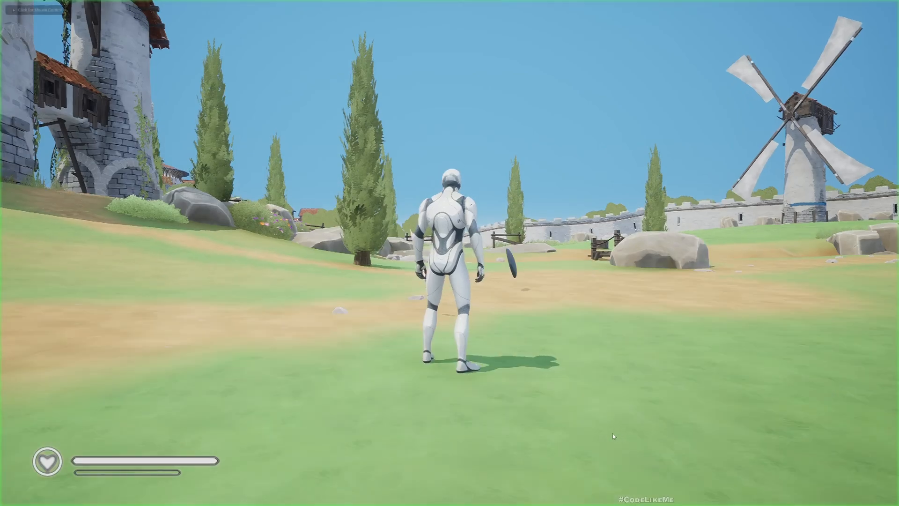
key(w)
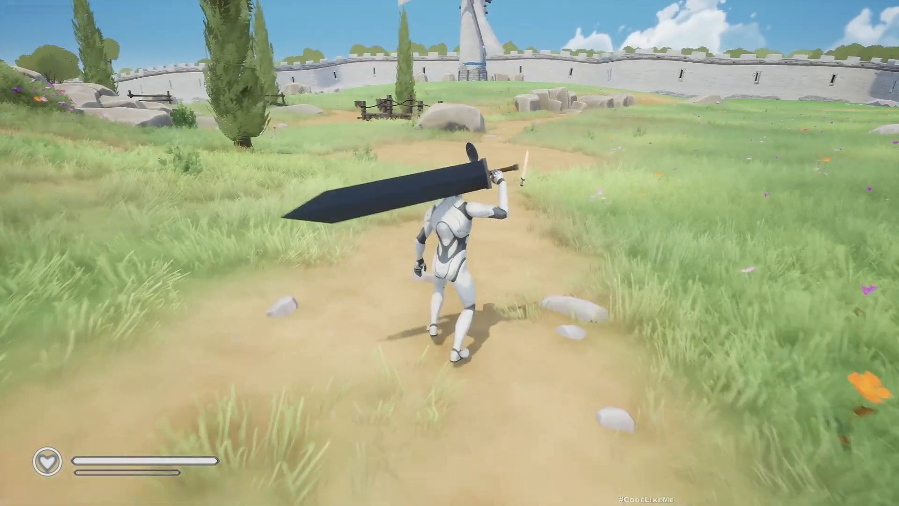
key(w)
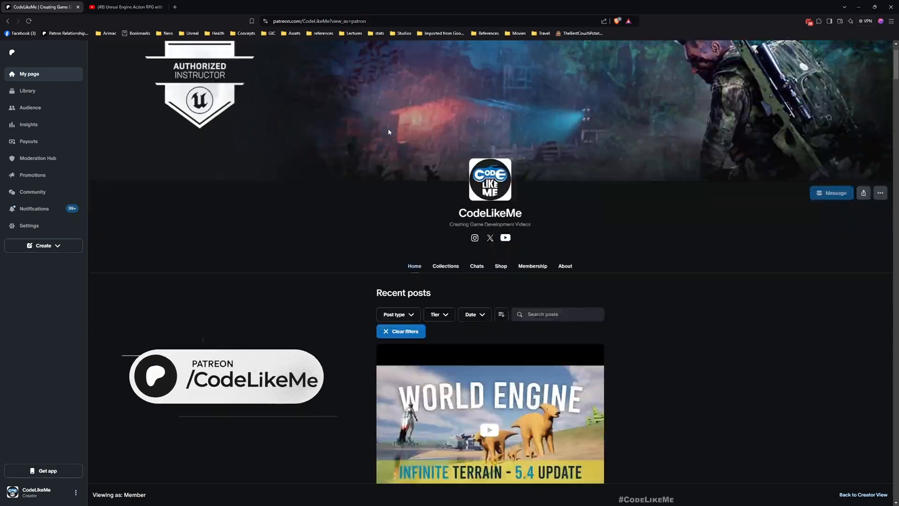
Step: Scroll the Patreon feed from the color pop effect post back to Action RPG episode #76
scroll(down, 3)
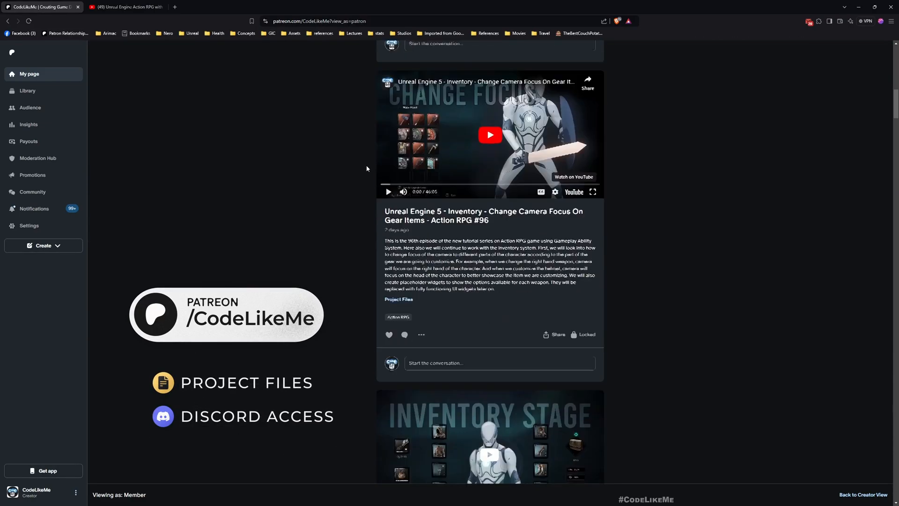
scroll(down, 3)
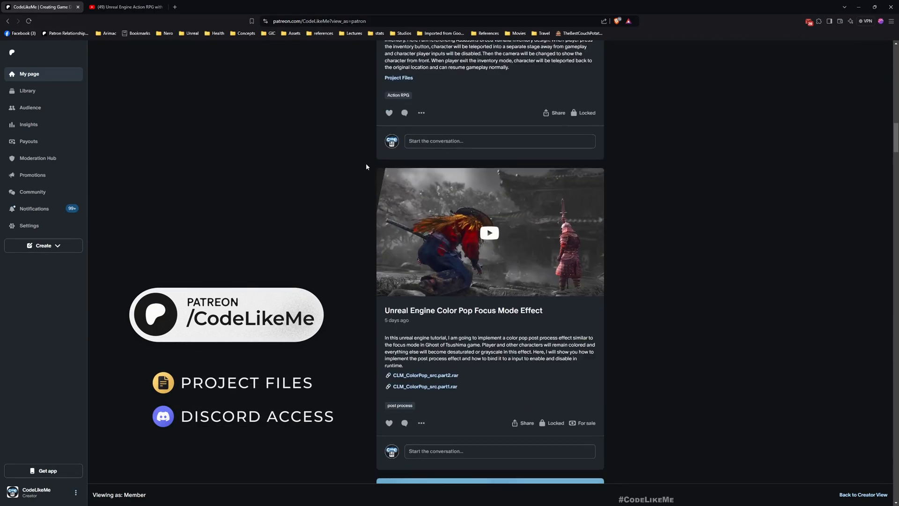
scroll(down, 3)
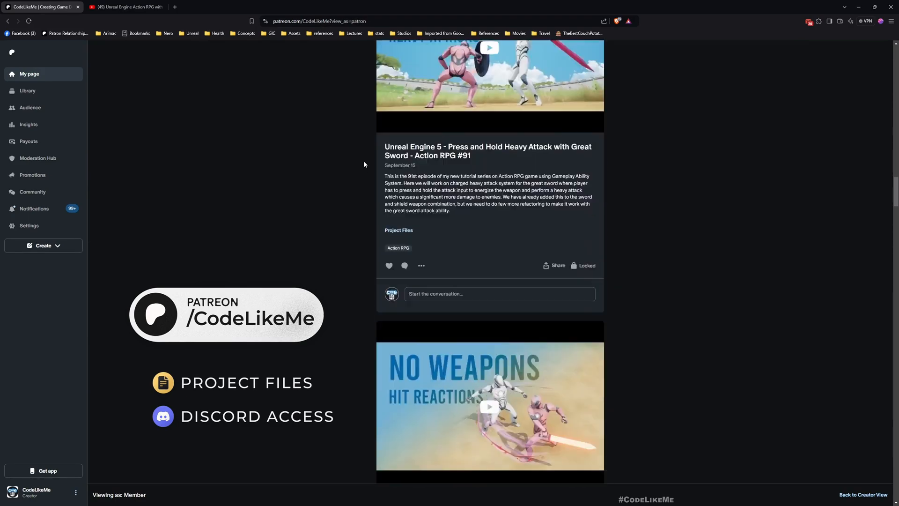
scroll(down, 3)
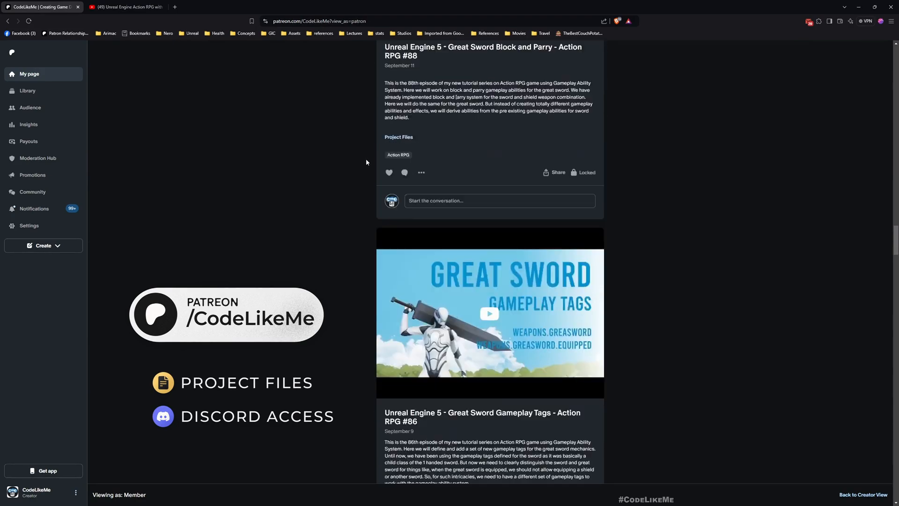
scroll(down, 3)
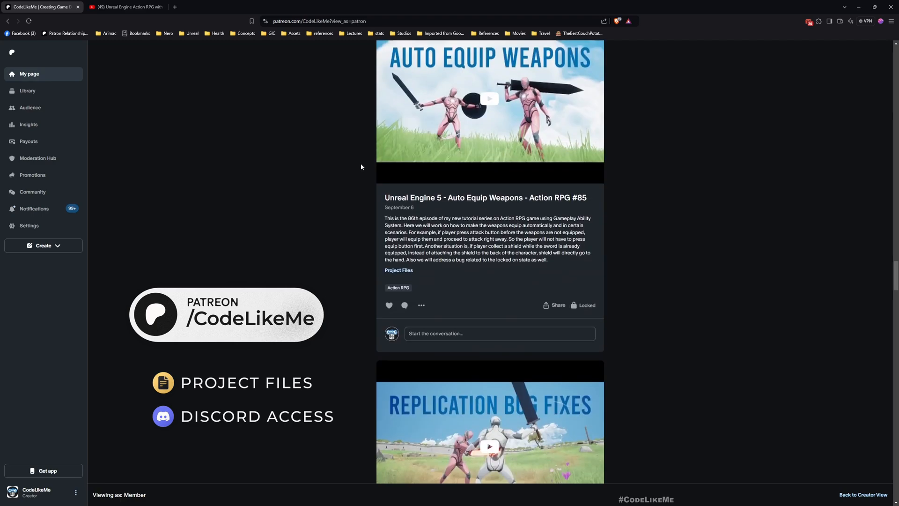
scroll(down, 3)
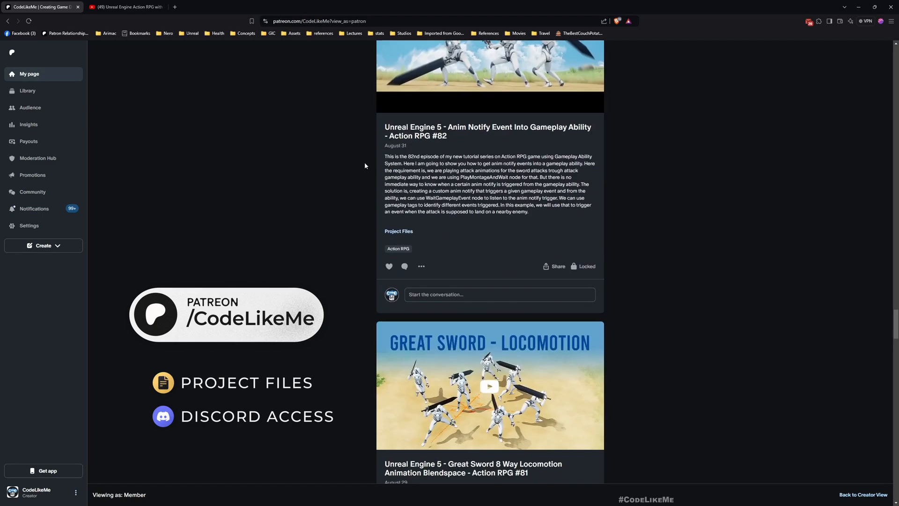
scroll(down, 3)
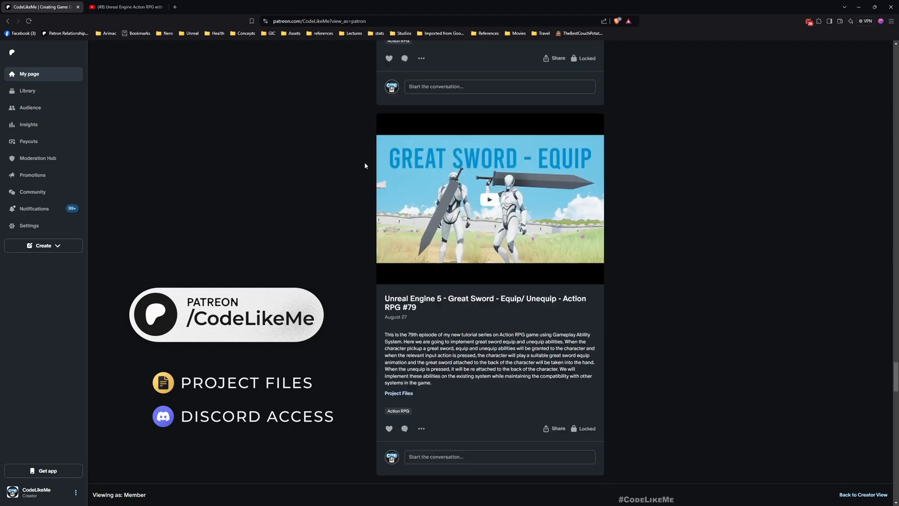
scroll(down, 3)
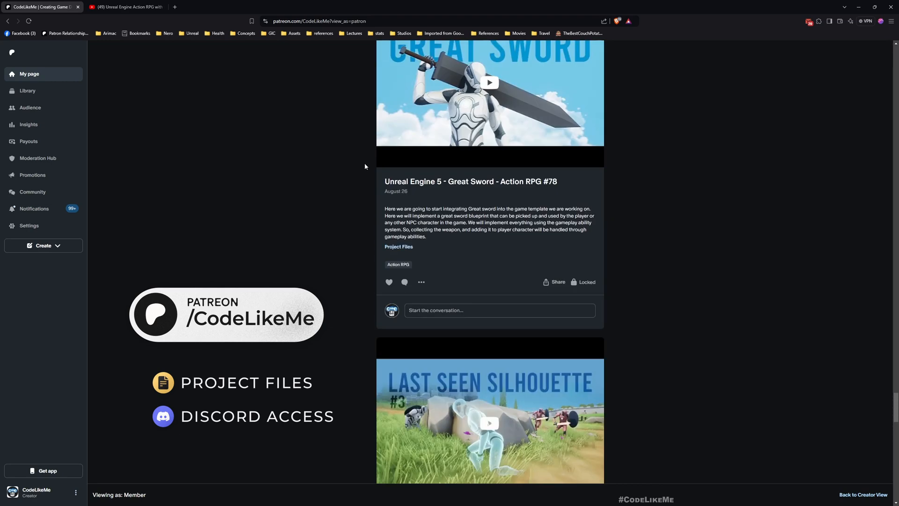
scroll(down, 3)
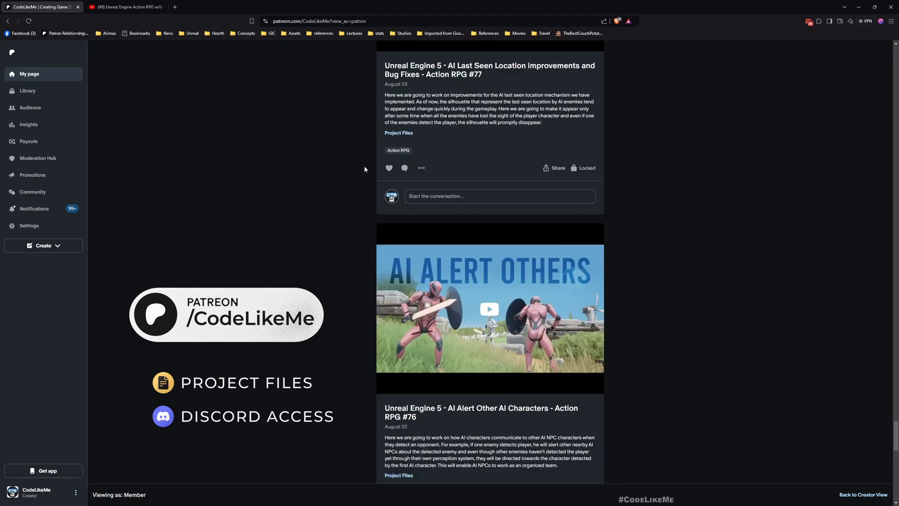
Step: Browse the YouTube Action RPG with Gameplay Ability System playlist down to episode #93
click(123, 7)
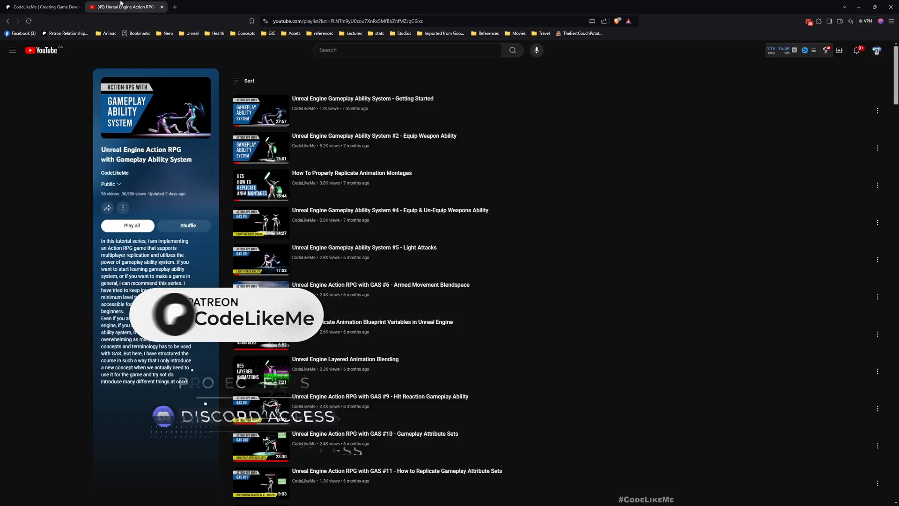
click(12, 49)
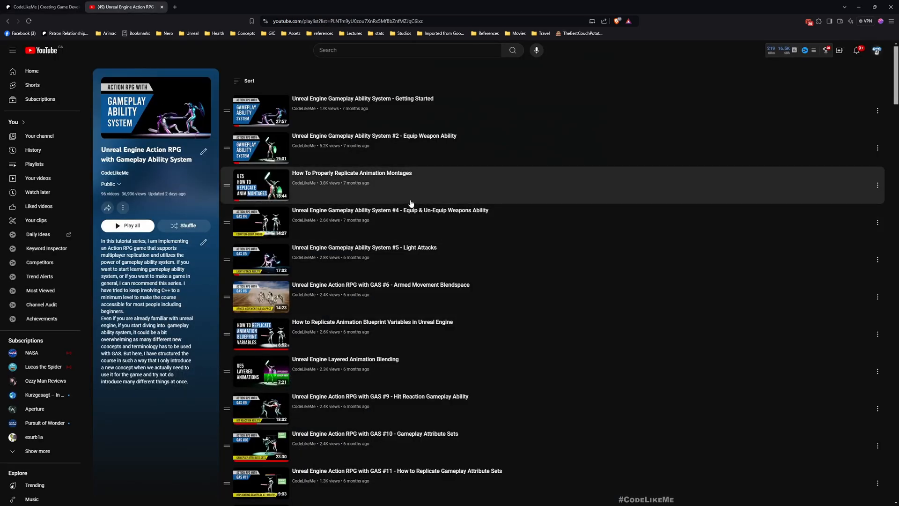
scroll(down, 3)
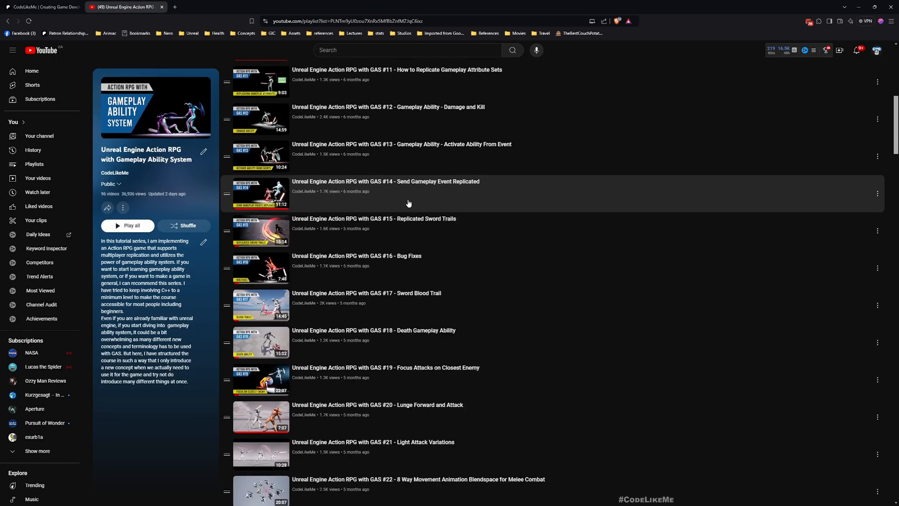
scroll(down, 3)
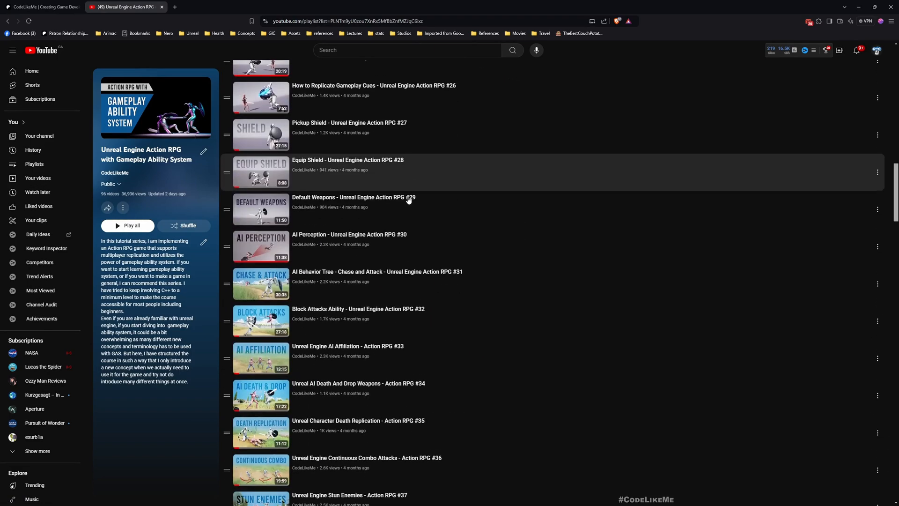
scroll(down, 3)
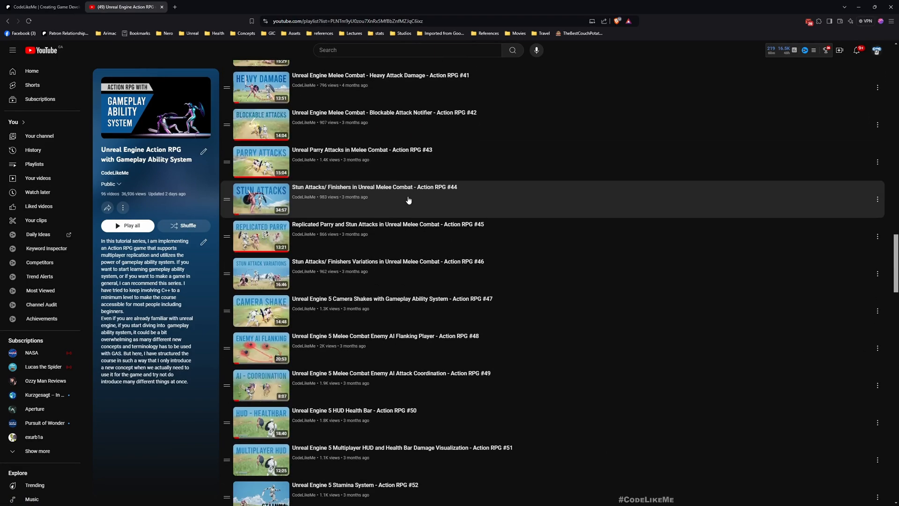
scroll(down, 3)
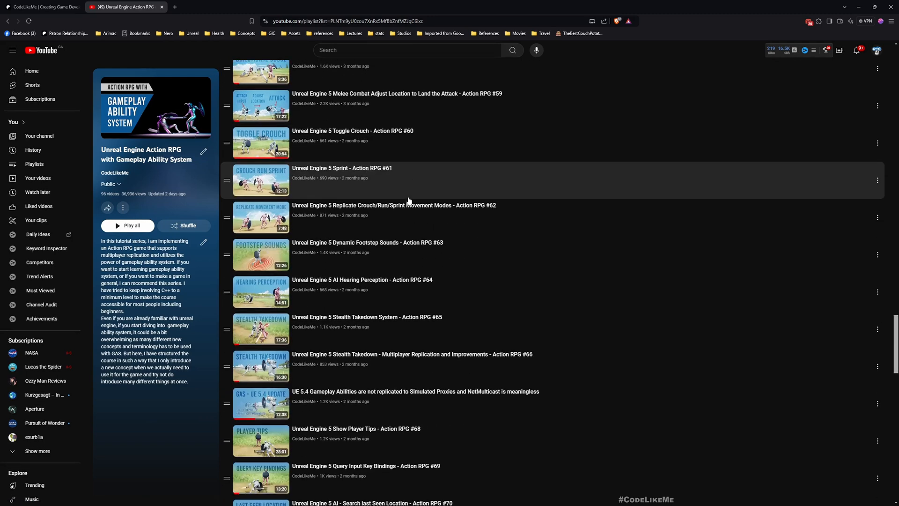
scroll(down, 3)
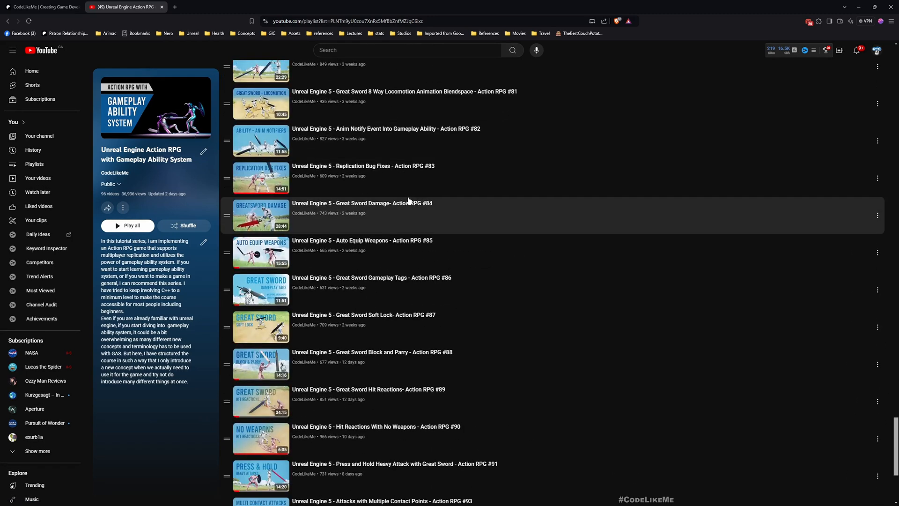
scroll(down, 3)
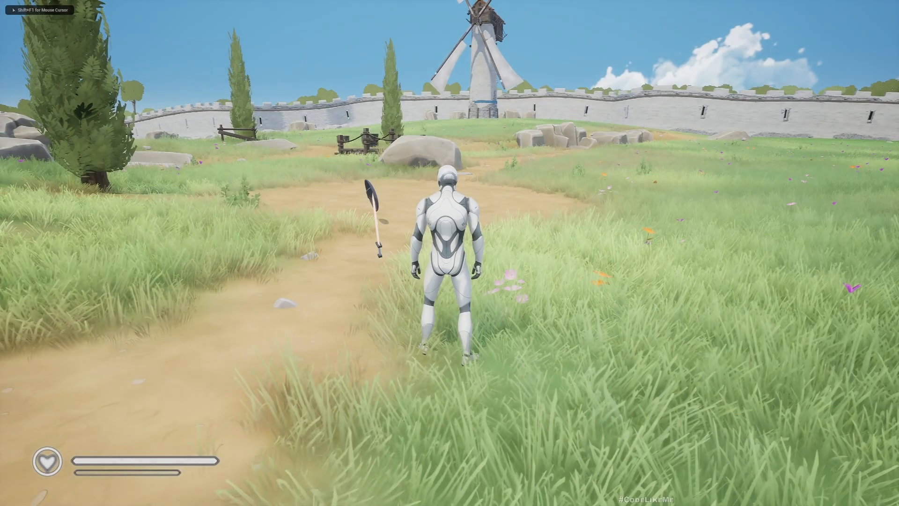
Step: Open the inventory in the running play session and select a weapon slot
key(i)
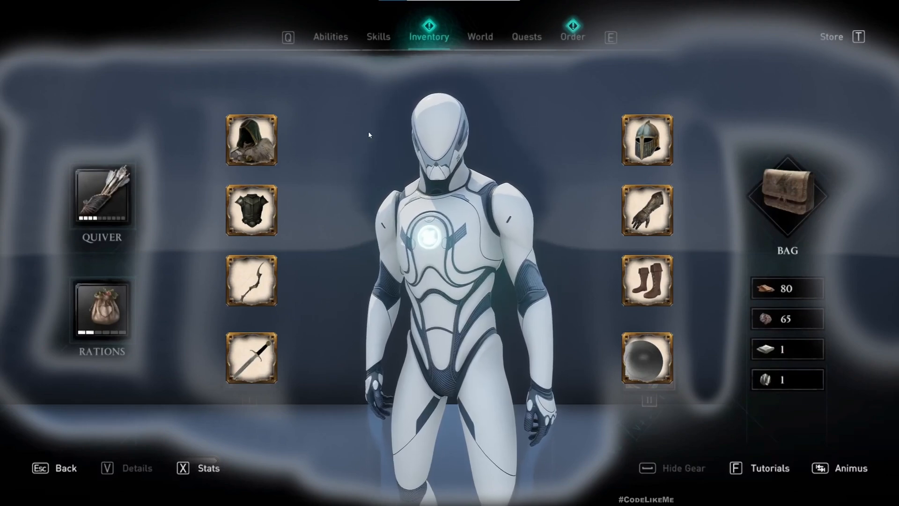
mouse_move(325, 368)
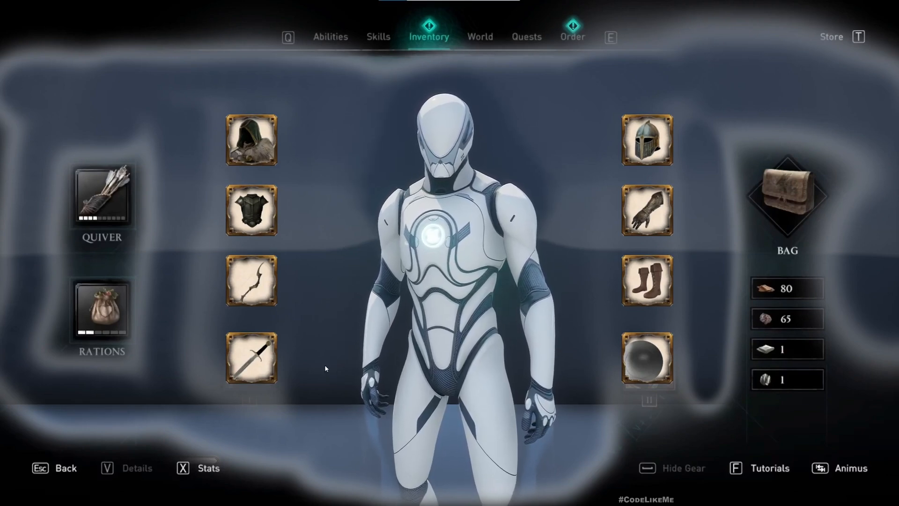
click(251, 356)
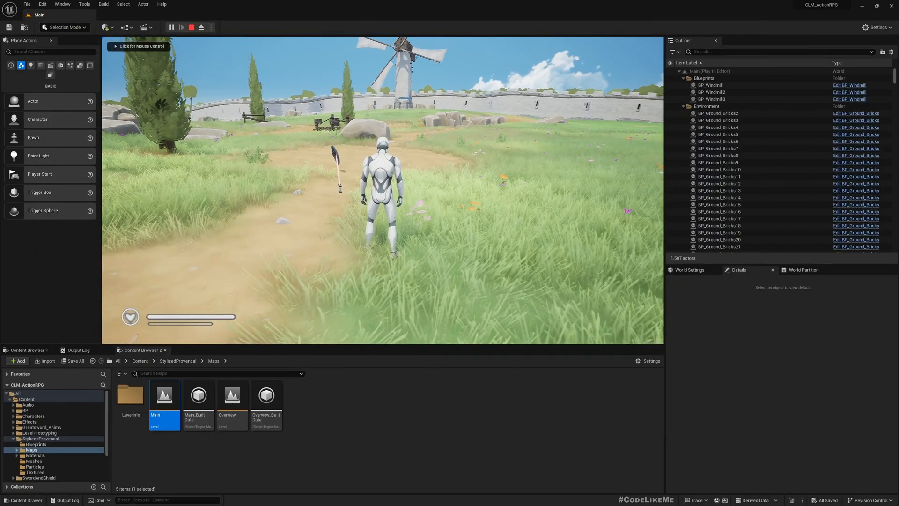
Step: Stop the play test and navigate the Content Browser to Content > BP > UI
click(200, 27)
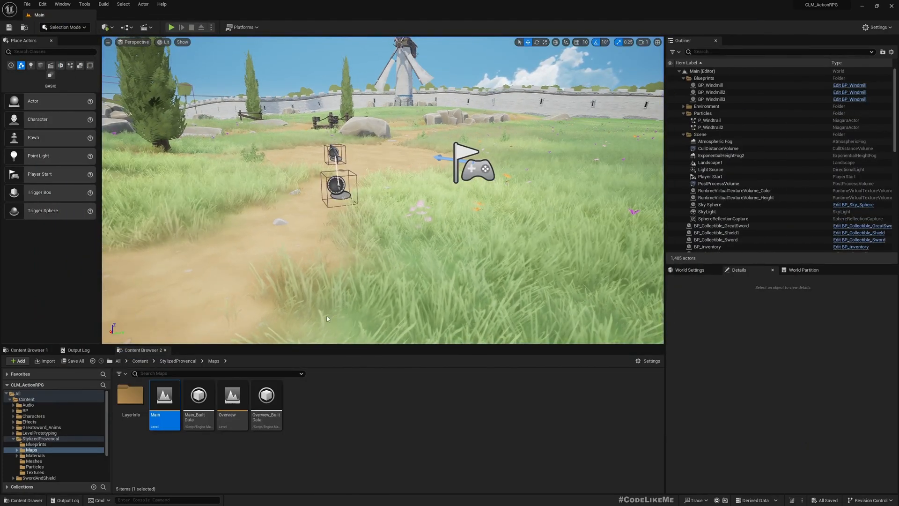
click(40, 438)
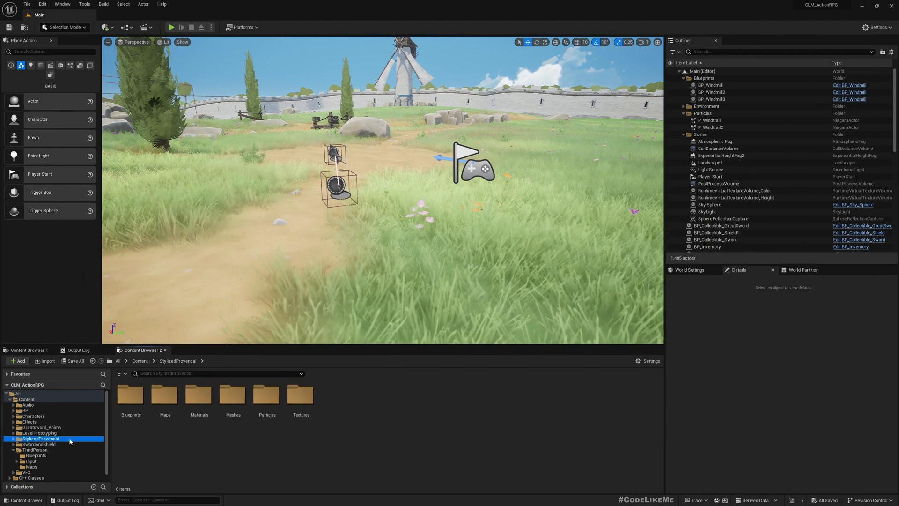
click(13, 449)
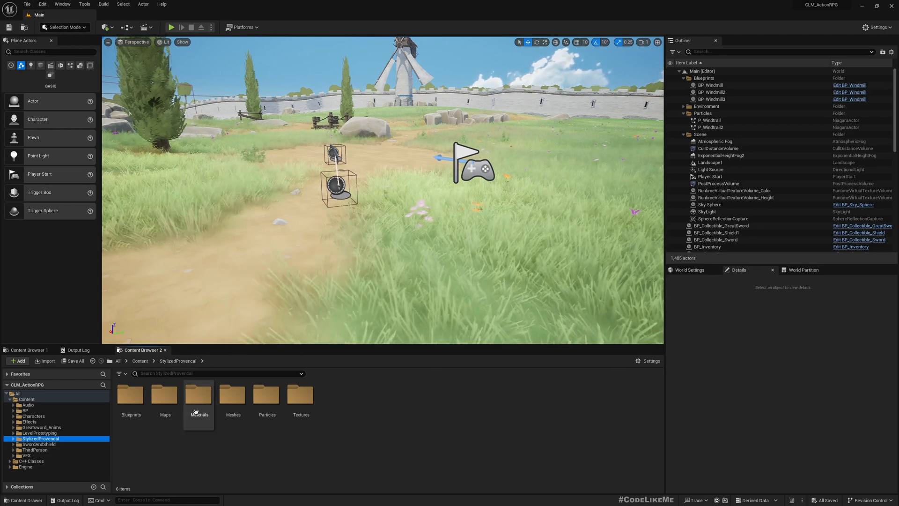
click(25, 410)
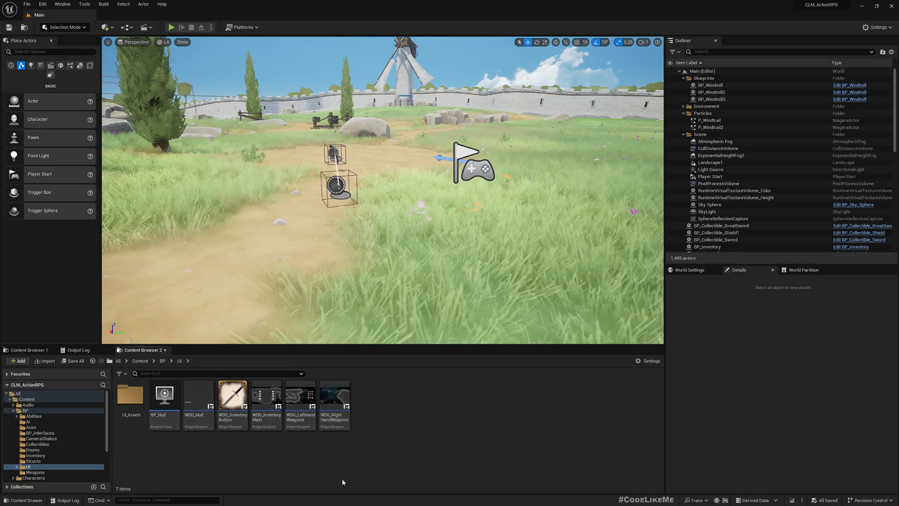
Step: Review the WDG_RightHandWeapons widget's designer layout and event graph
double_click(333, 394)
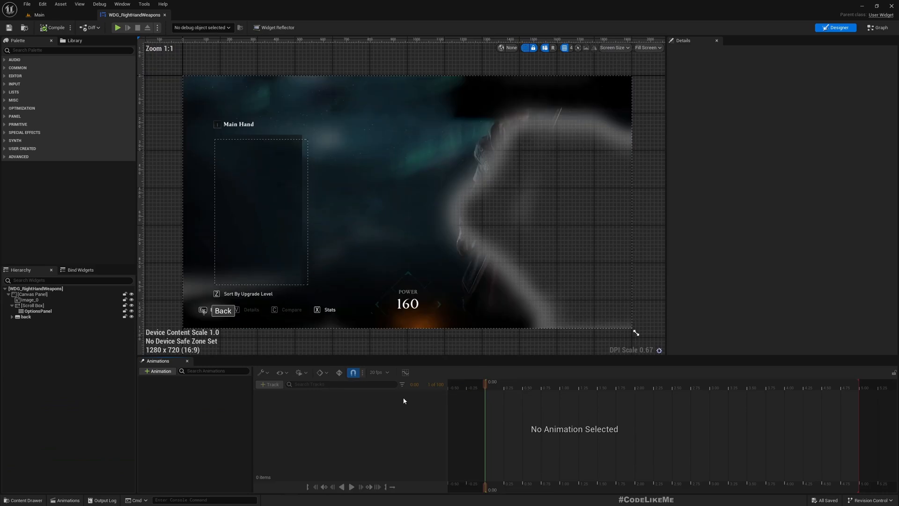
mouse_move(877, 28)
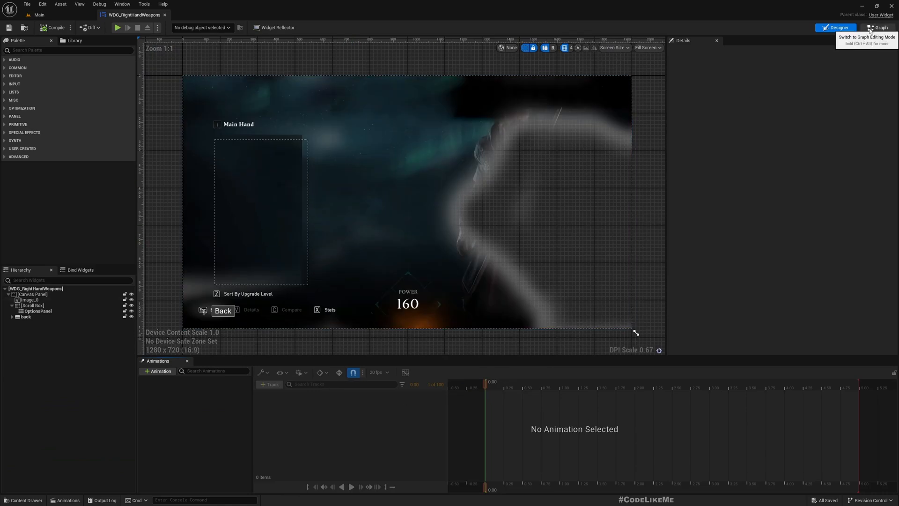
click(877, 27)
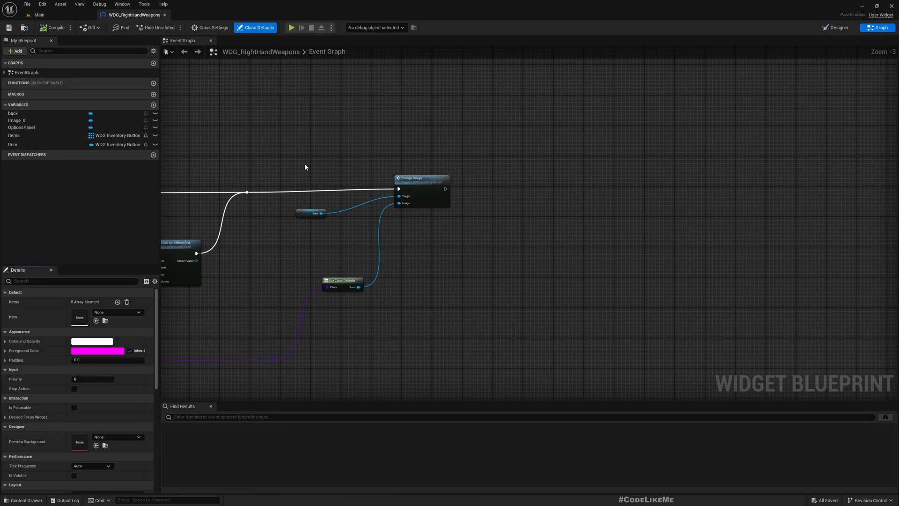
scroll(down, 3)
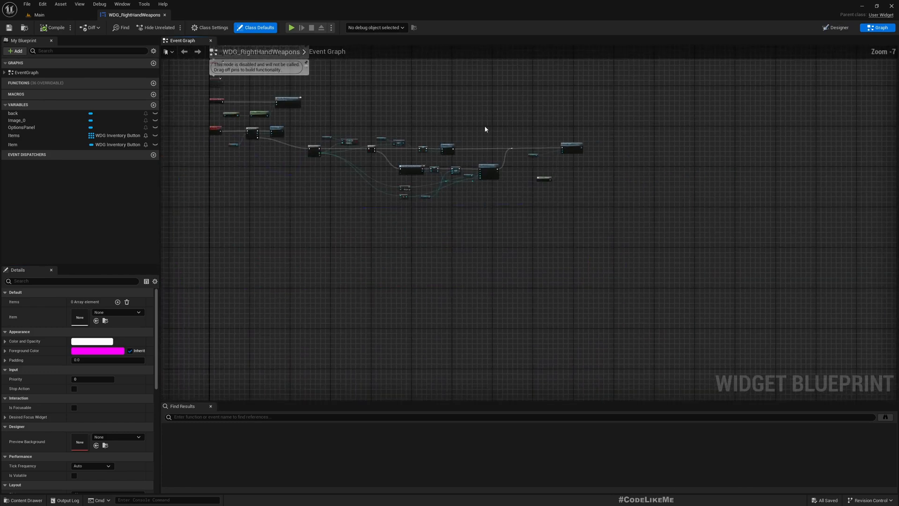
scroll(up, 3)
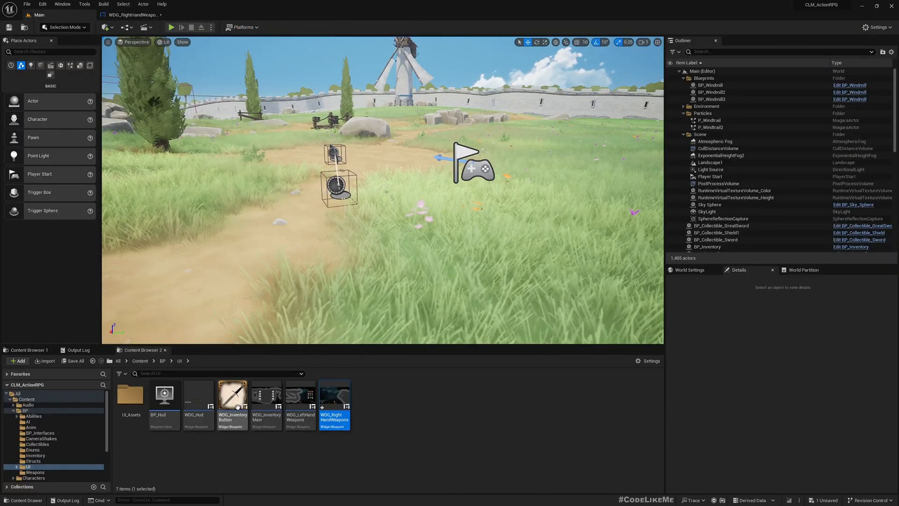
Step: Show the OnClickDispatch event dispatcher's settings in the WDG_InventoryButton graph
double_click(232, 396)
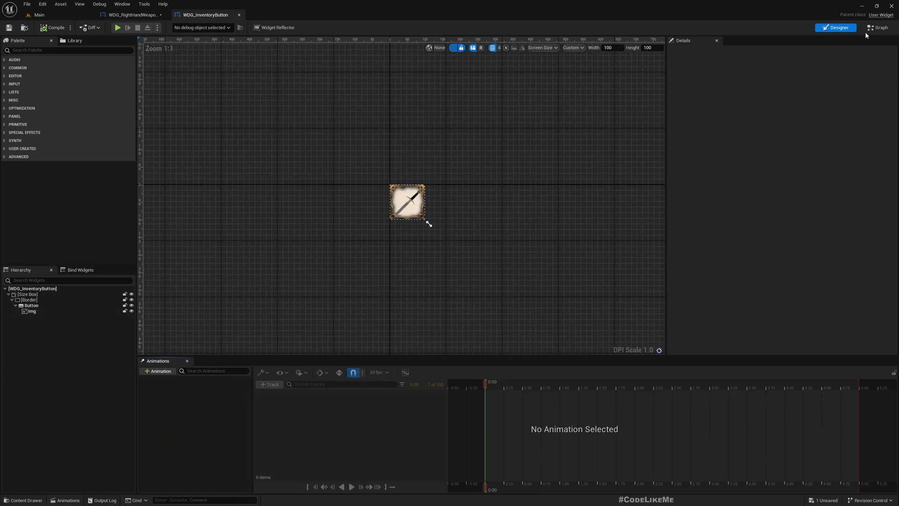
click(877, 28)
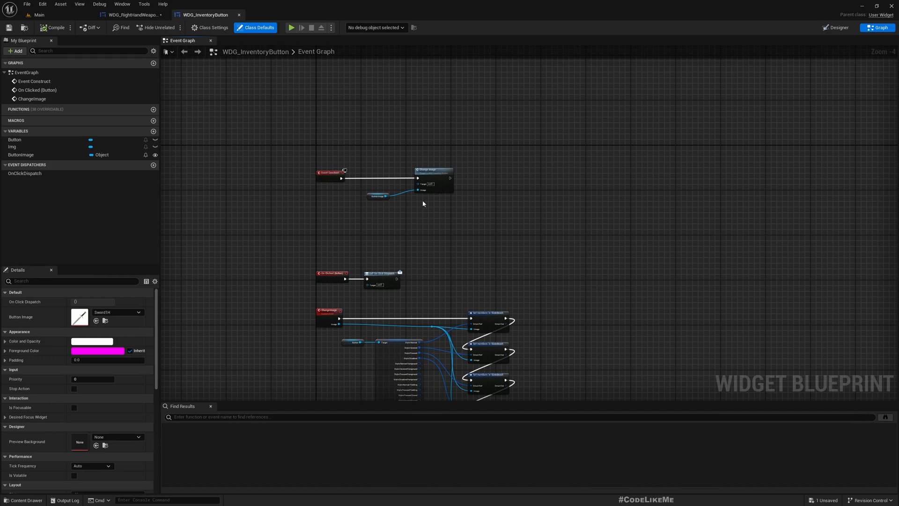
click(24, 173)
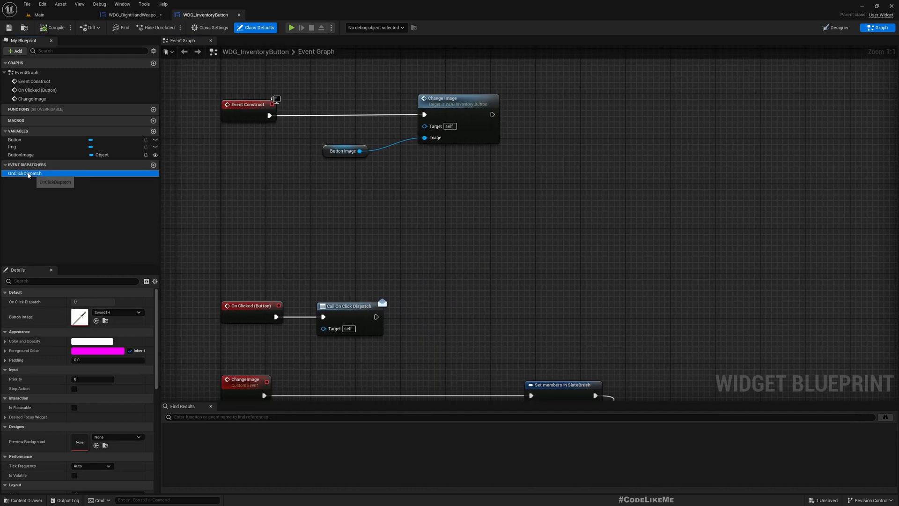
click(25, 173)
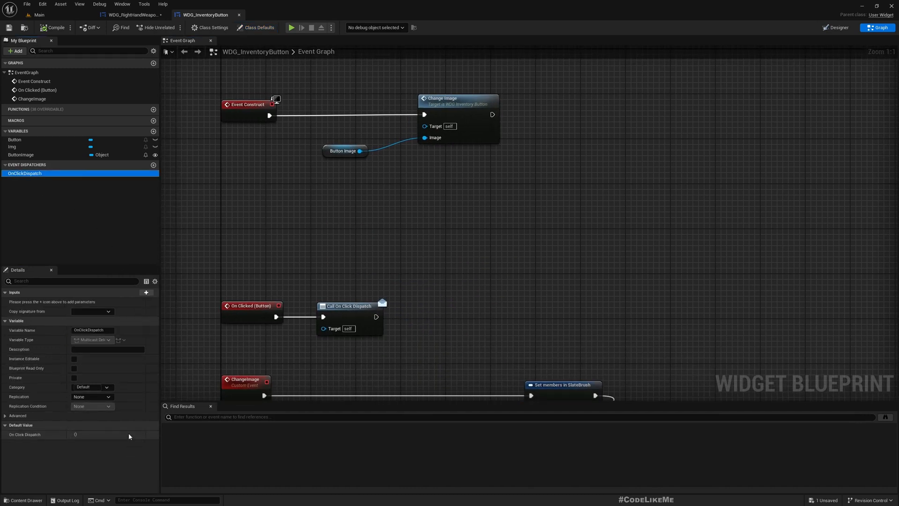
mouse_move(434, 126)
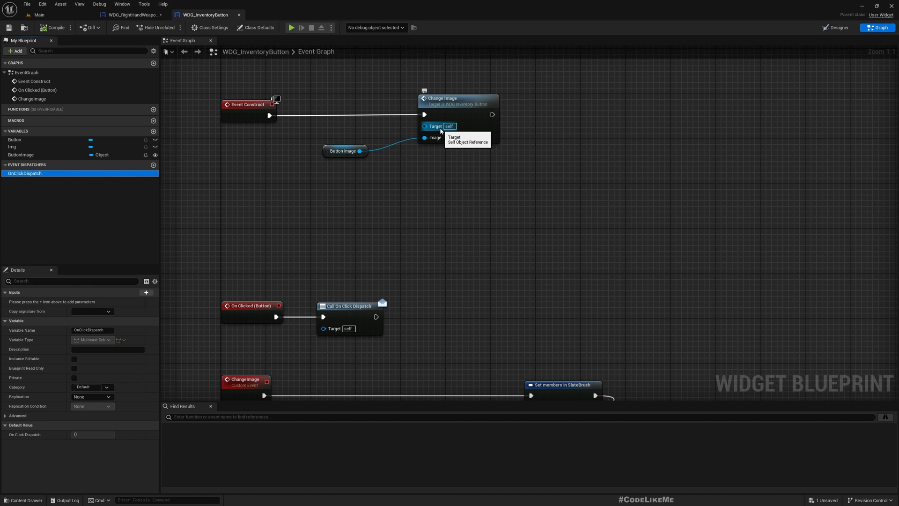
mouse_move(218, 7)
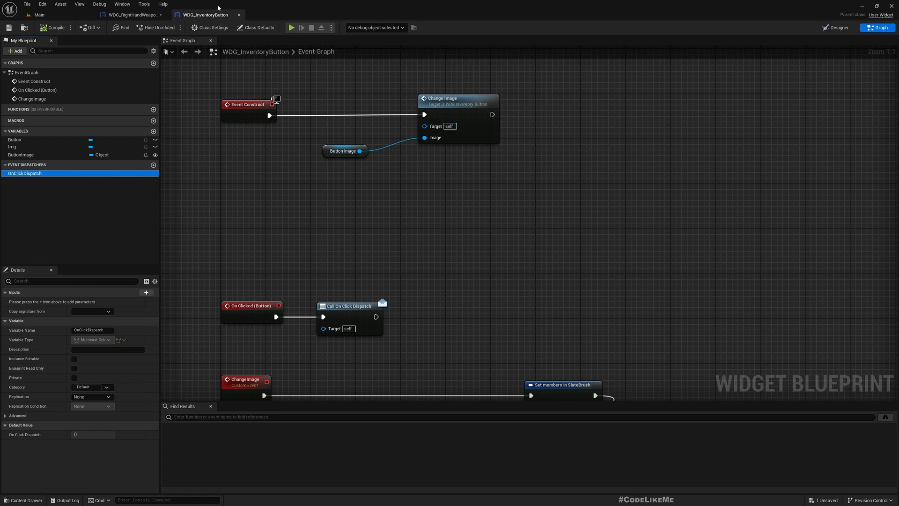
Step: Check the RightHandWeapons graph, then return to the InventoryButton graph
click(132, 14)
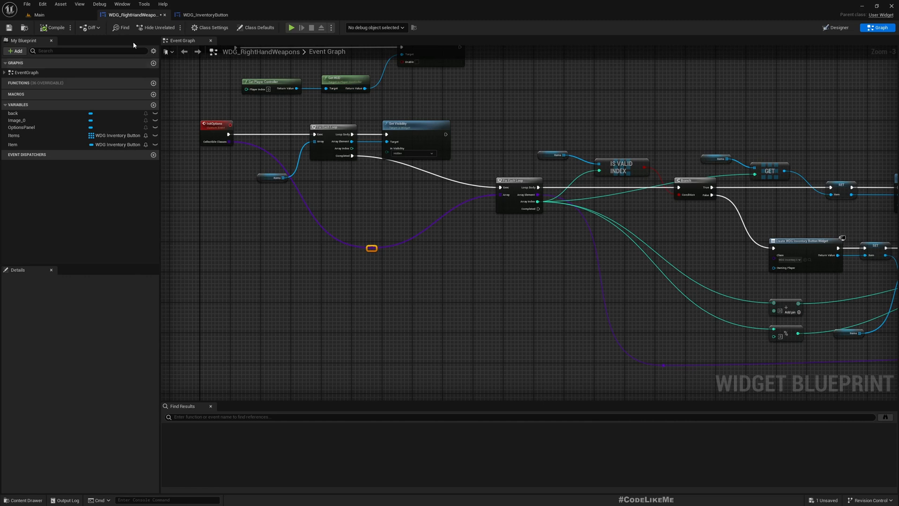
mouse_move(133, 14)
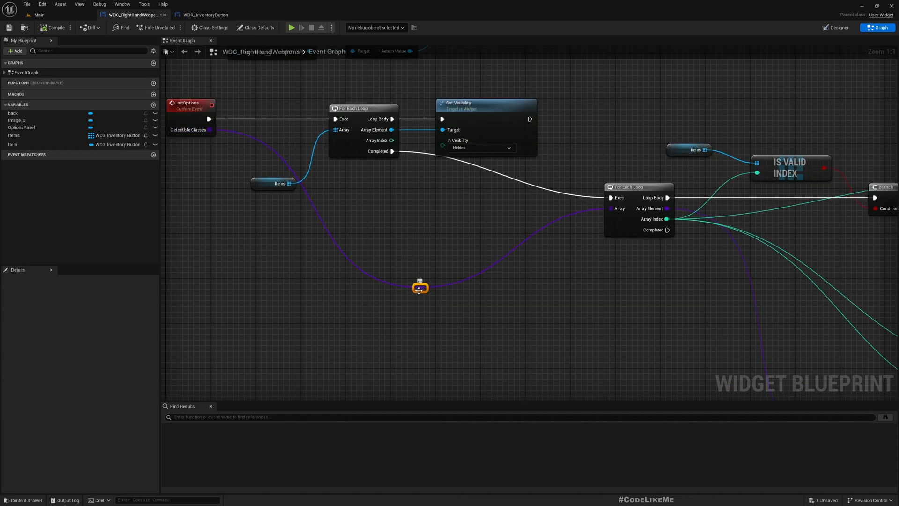
scroll(down, 3)
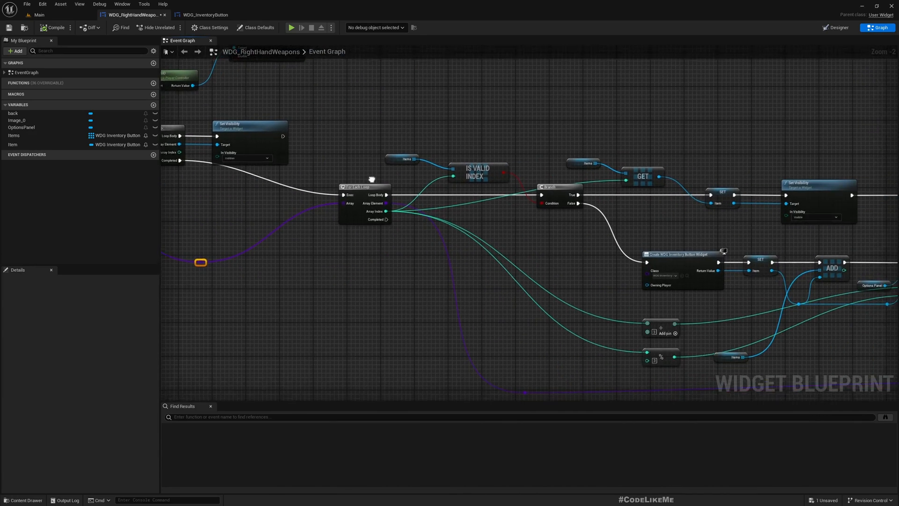
scroll(down, 3)
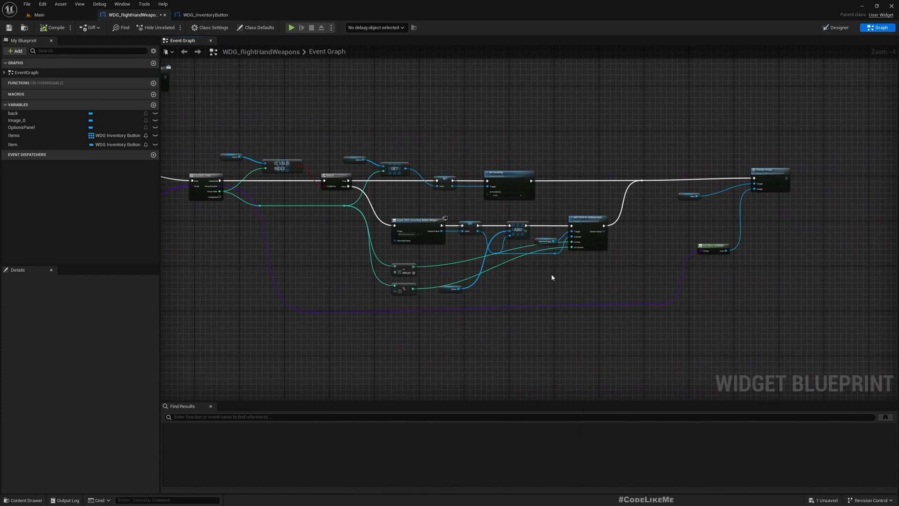
click(204, 14)
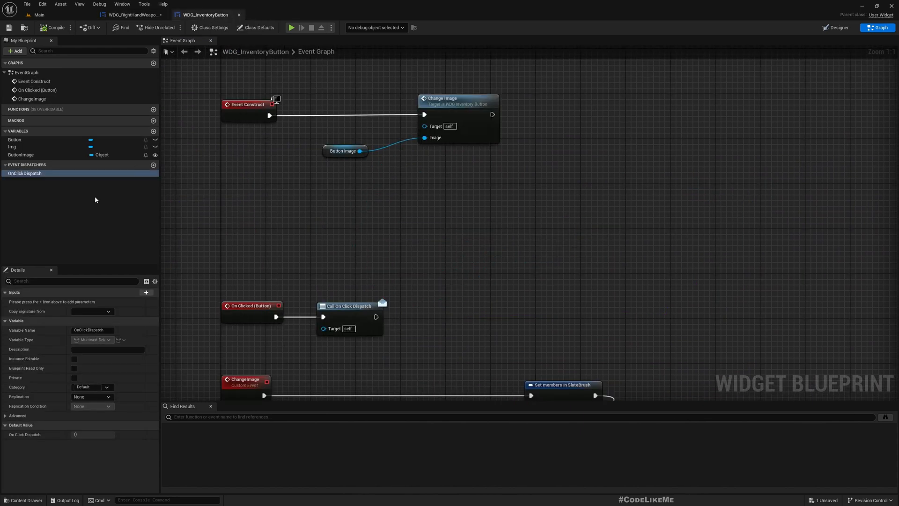
Step: Add integer variable ButtonIndex and an integer Index input to OnClickDispatch
click(153, 132)
text(ButtonIndex)
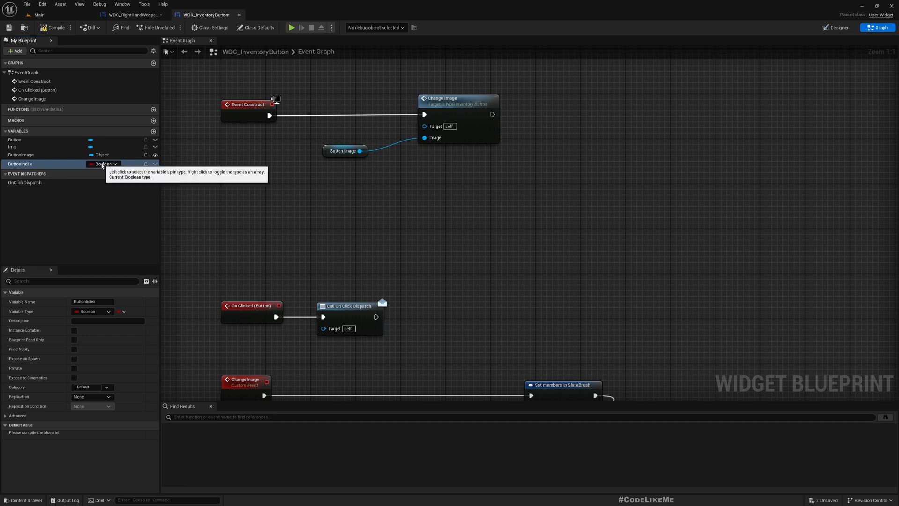
click(95, 163)
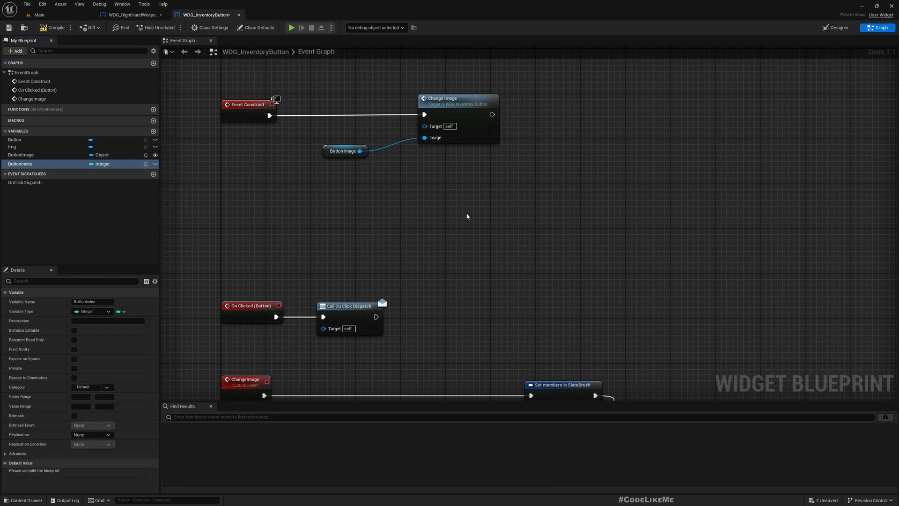
mouse_move(114, 374)
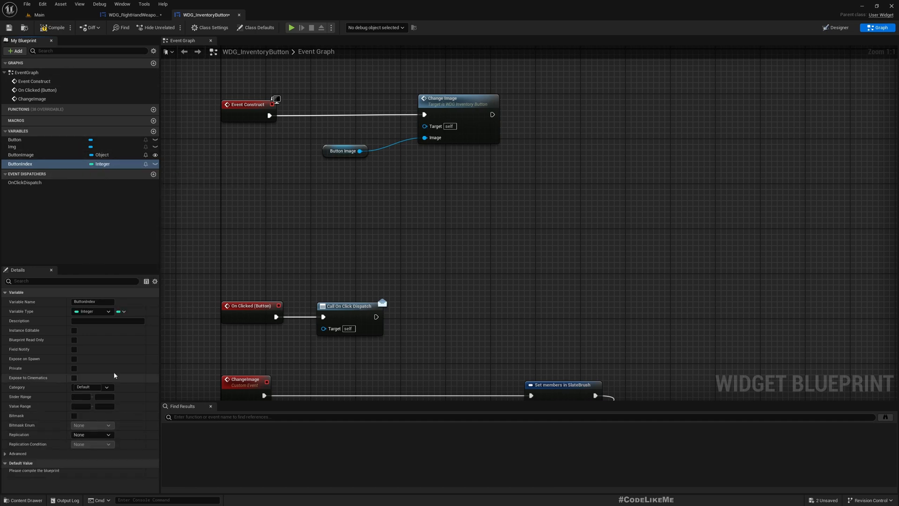
click(4, 174)
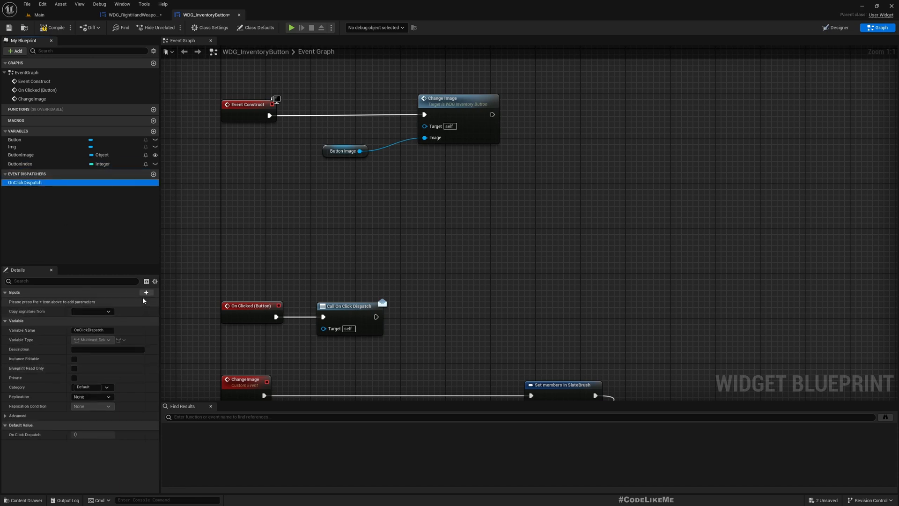
click(147, 292)
text(Inde)
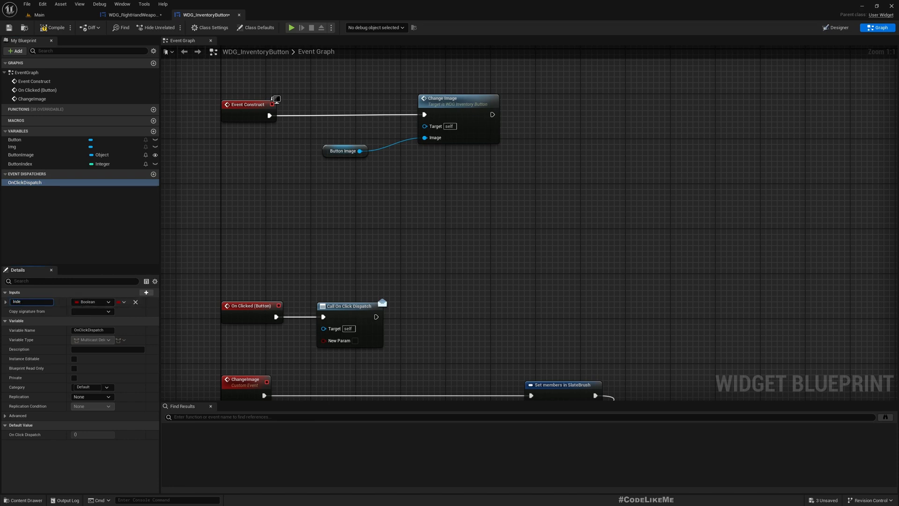
click(92, 302)
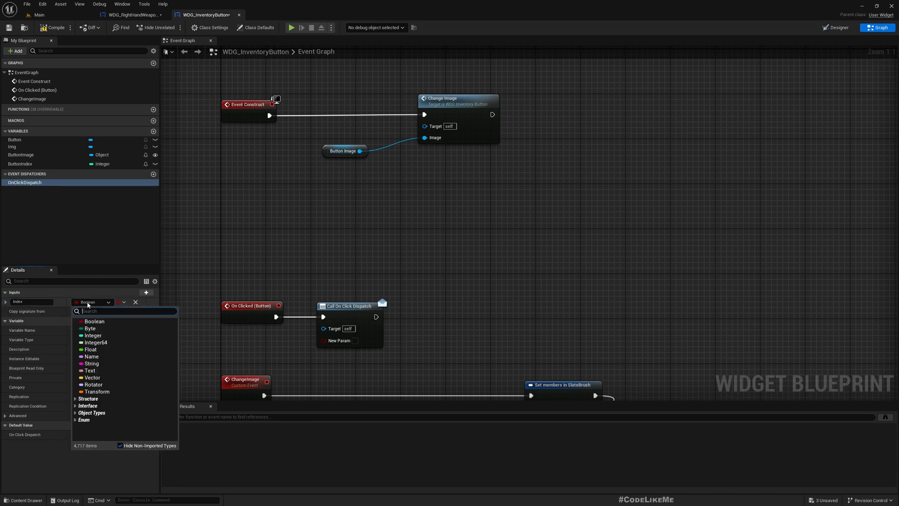
click(90, 335)
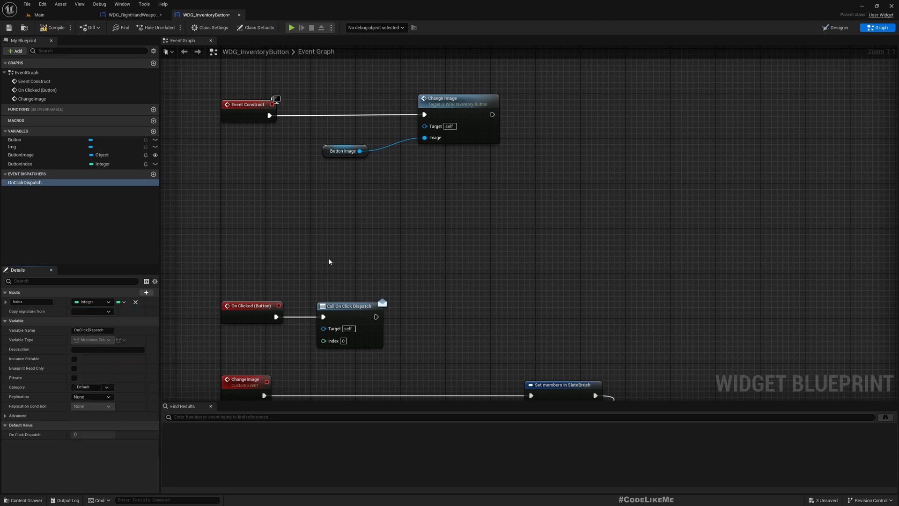
mouse_move(156, 280)
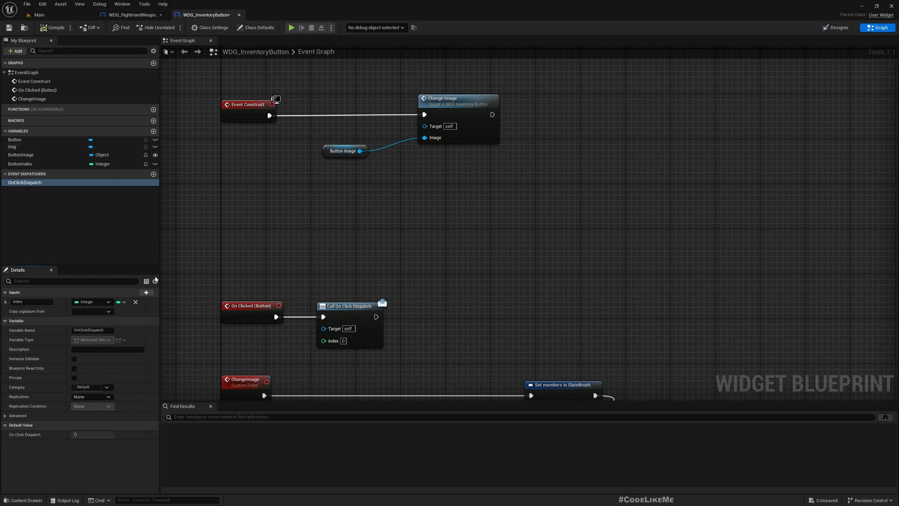
mouse_move(301, 243)
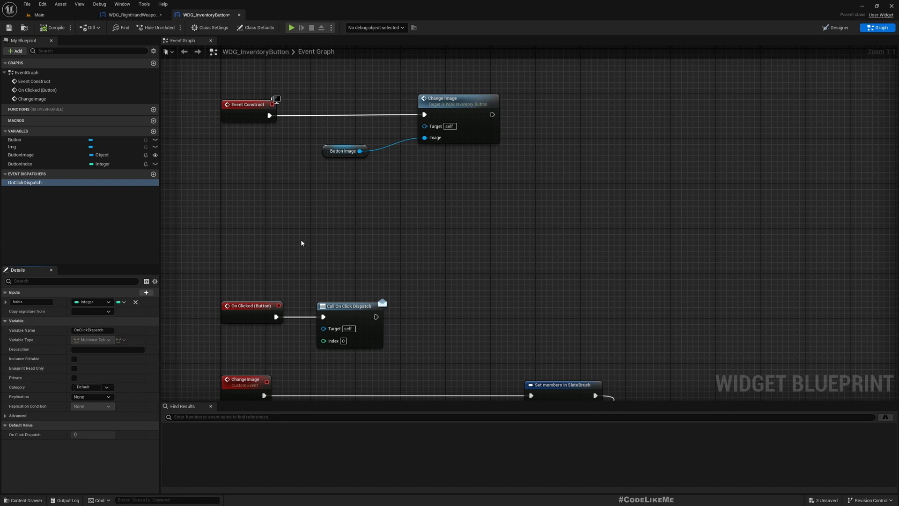
Step: Feed ButtonIndex into the OnClickDispatch call's Index pin and compile
scroll(down, 3)
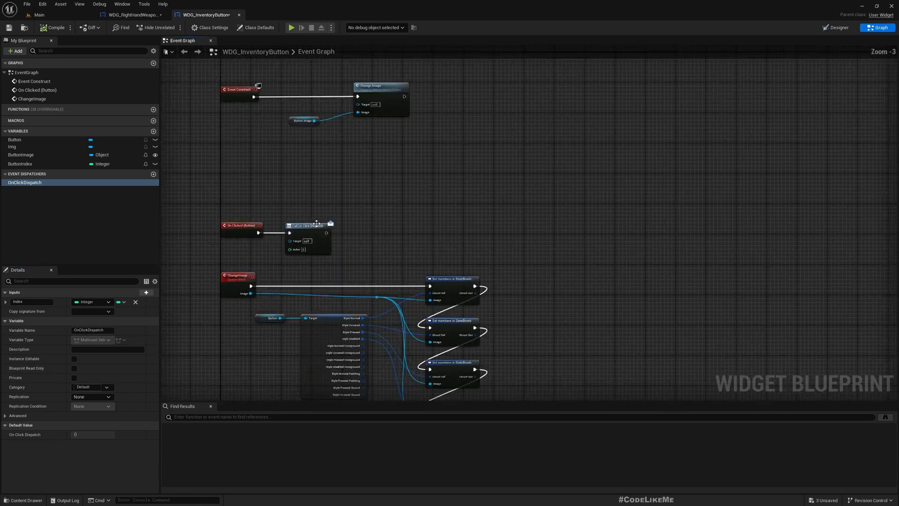
scroll(down, 3)
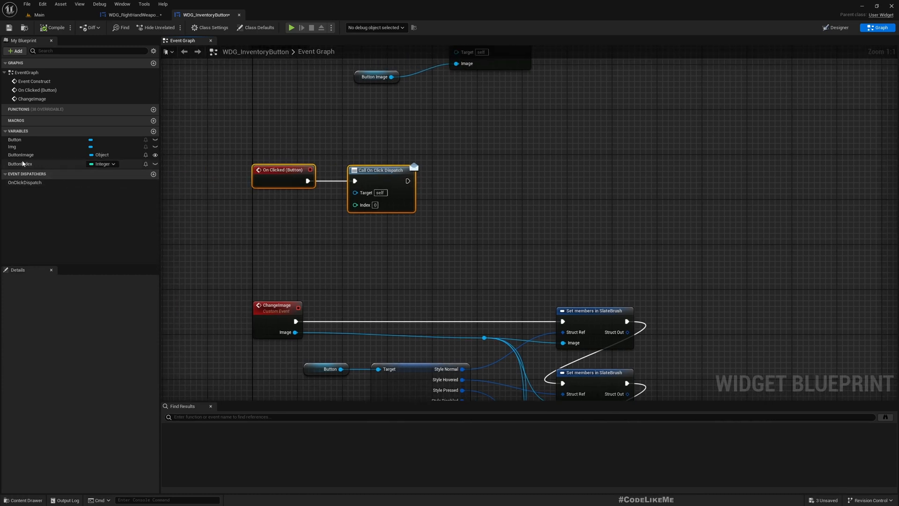
click(20, 164)
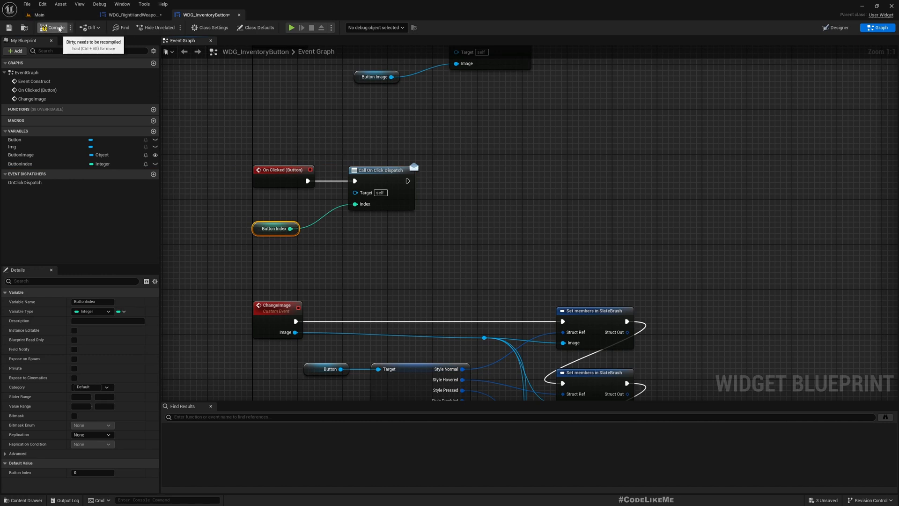
click(133, 14)
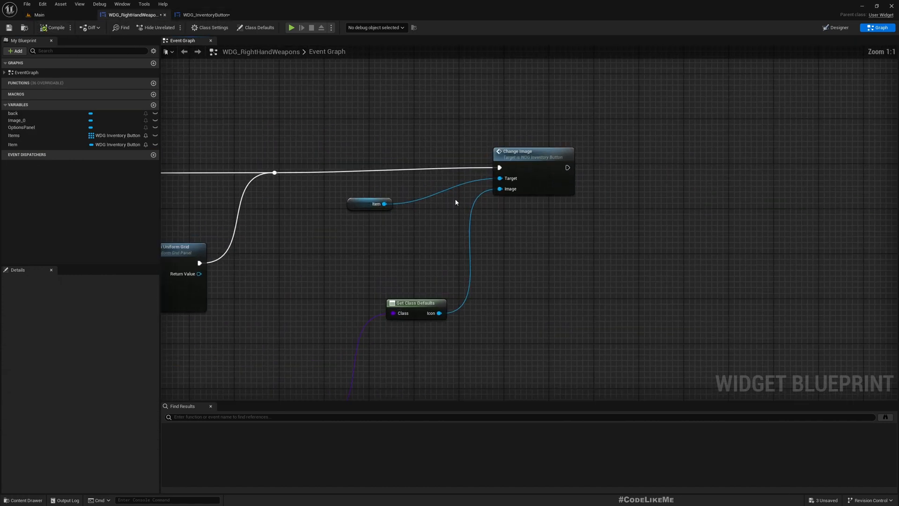
Step: Set each Item button's Button Index right after Change Image, with Item as target
click(416, 260)
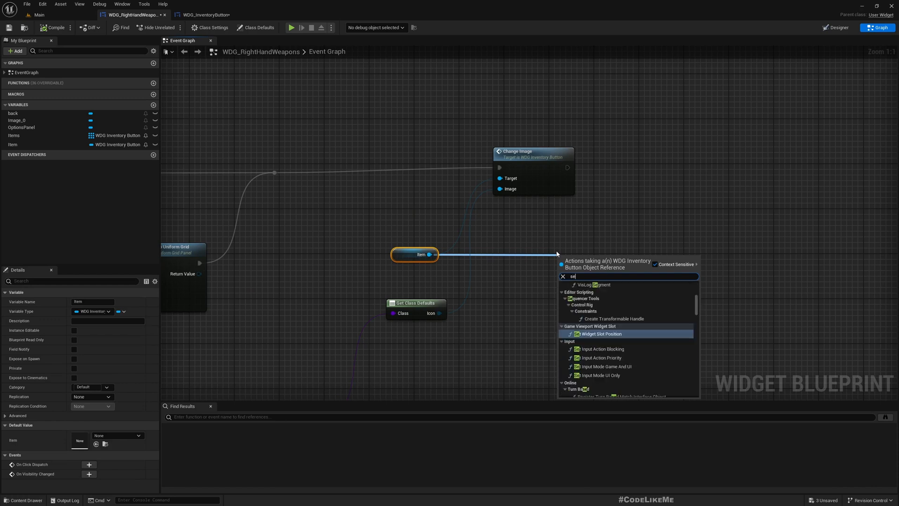
text(set butt)
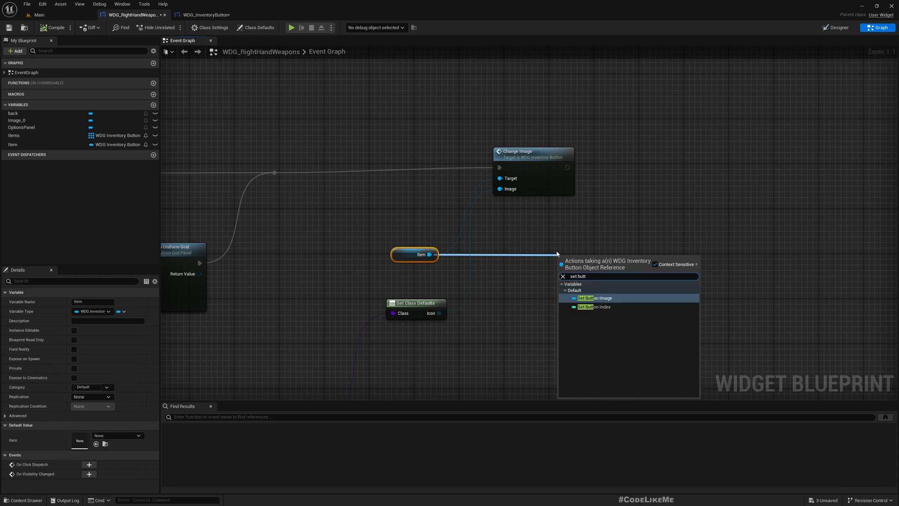
click(594, 306)
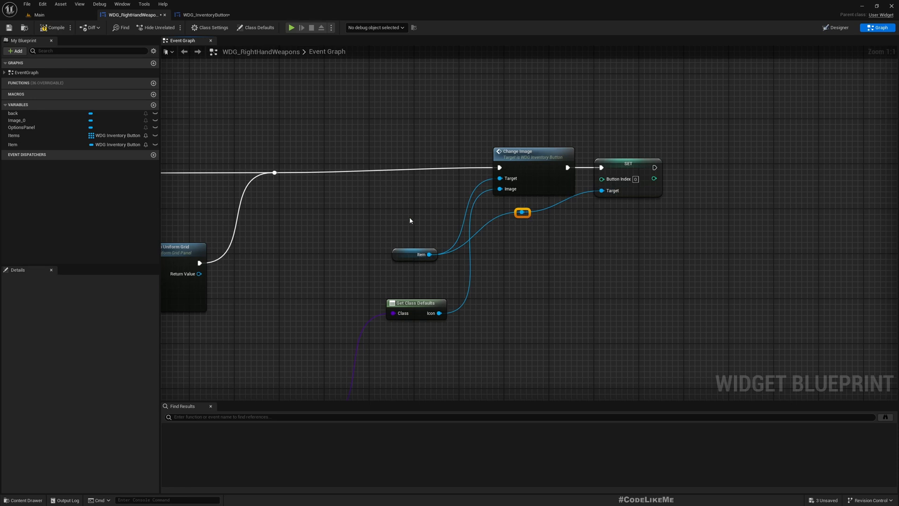
click(414, 254)
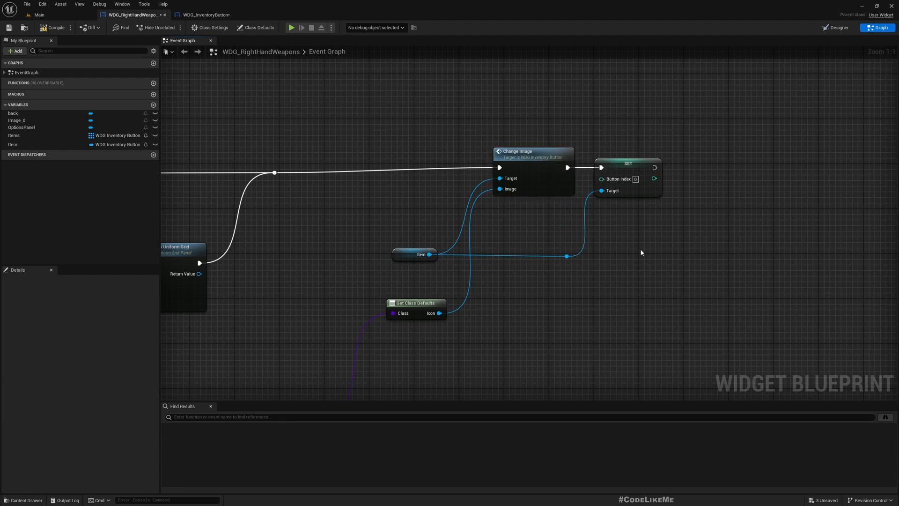
click(414, 255)
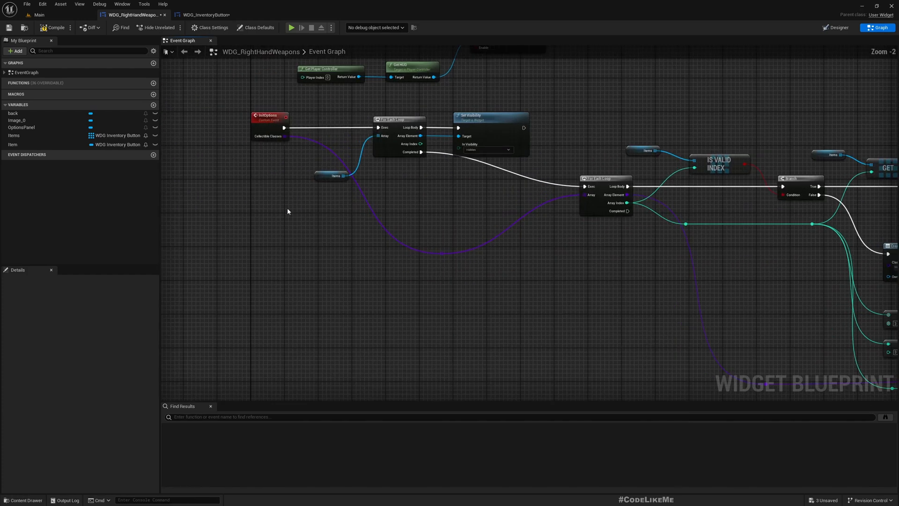
Step: Unbind all events on Item's On Click Dispatch, then bind a new OnButtonPressed custom event
scroll(down, 3)
text(a)
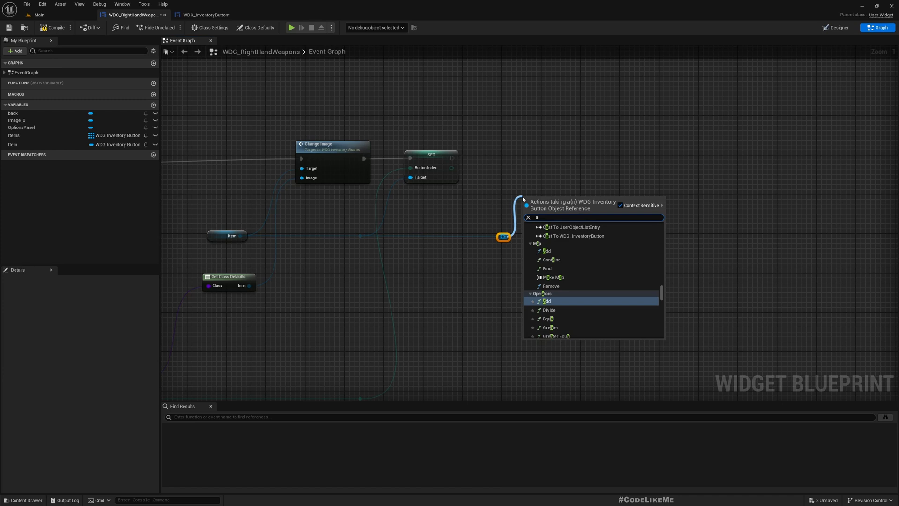
text(bind eve)
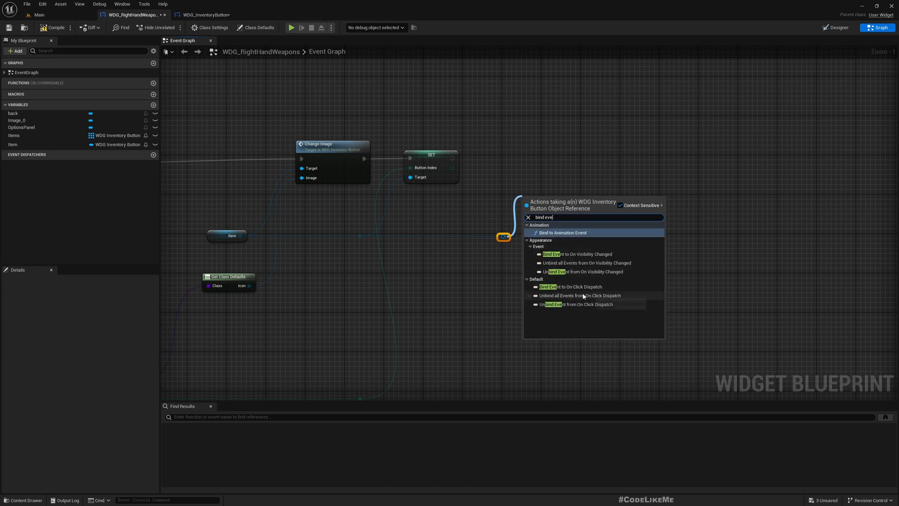
click(571, 287)
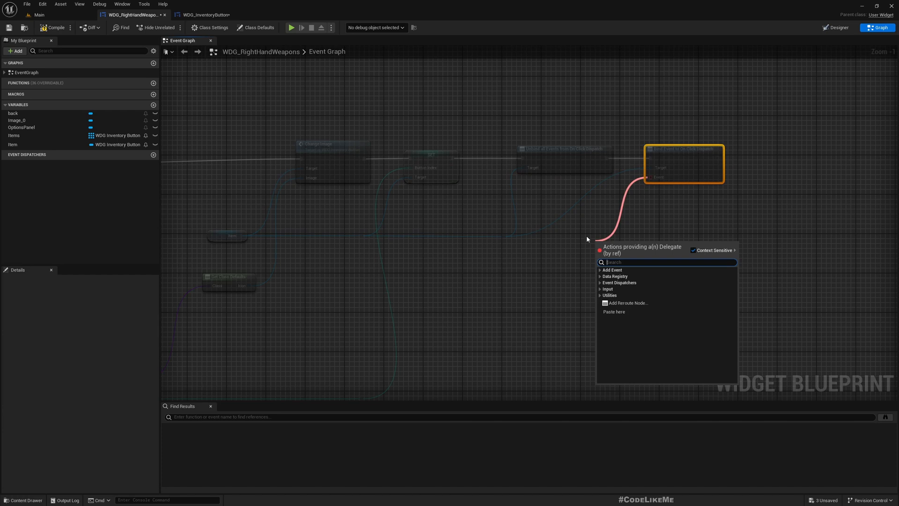
click(599, 270)
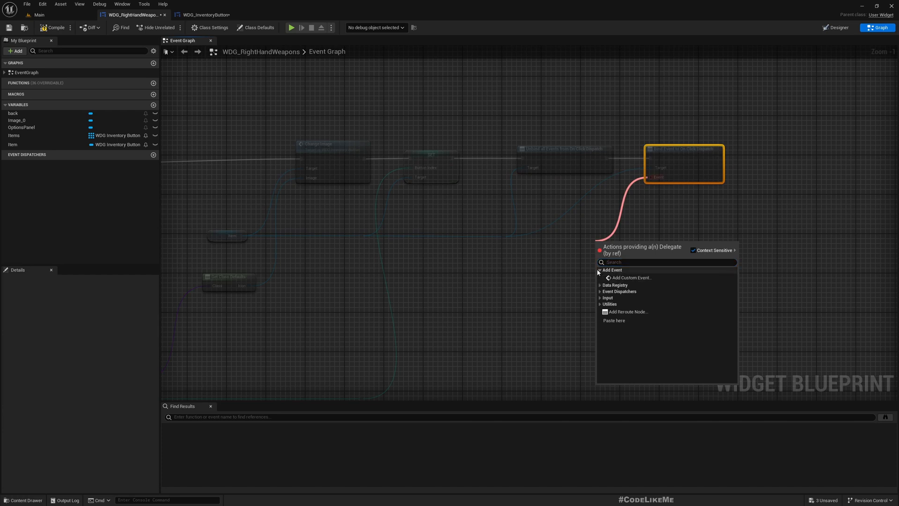
click(631, 277)
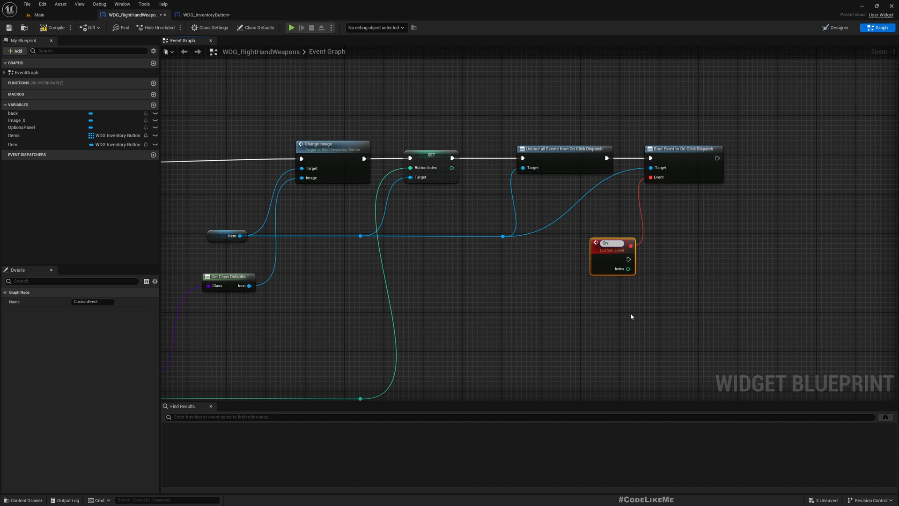
text(OnButtonPressed)
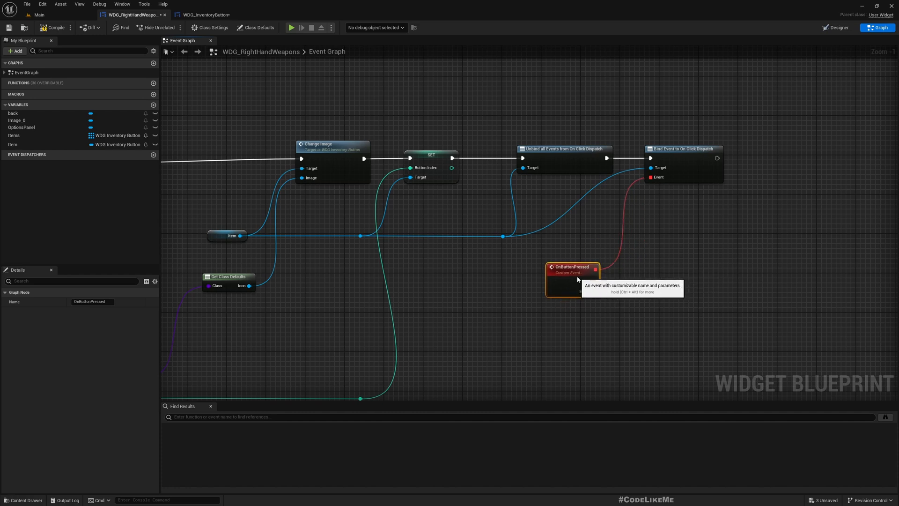
scroll(down, 3)
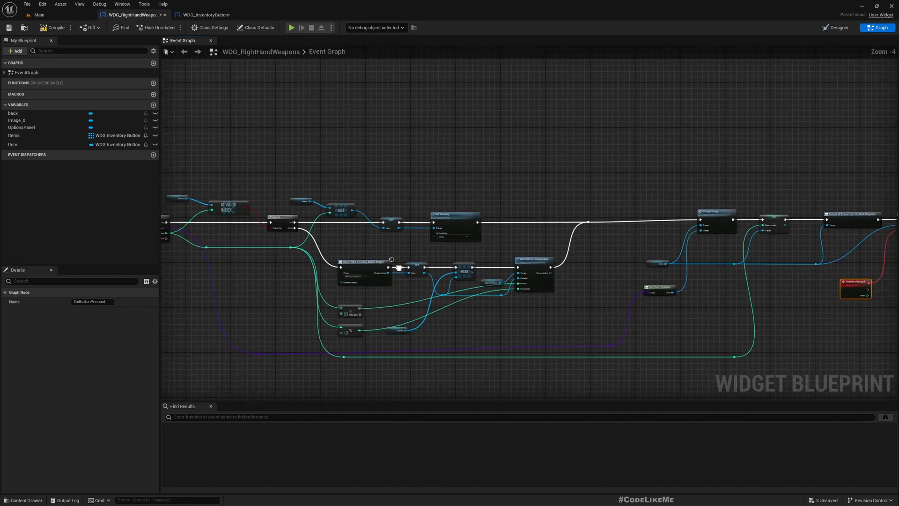
Step: Wire OnButtonPressed to fetch Collectible Classes by Index and Give Ability And Activate Once on the player's ability system
scroll(up, 3)
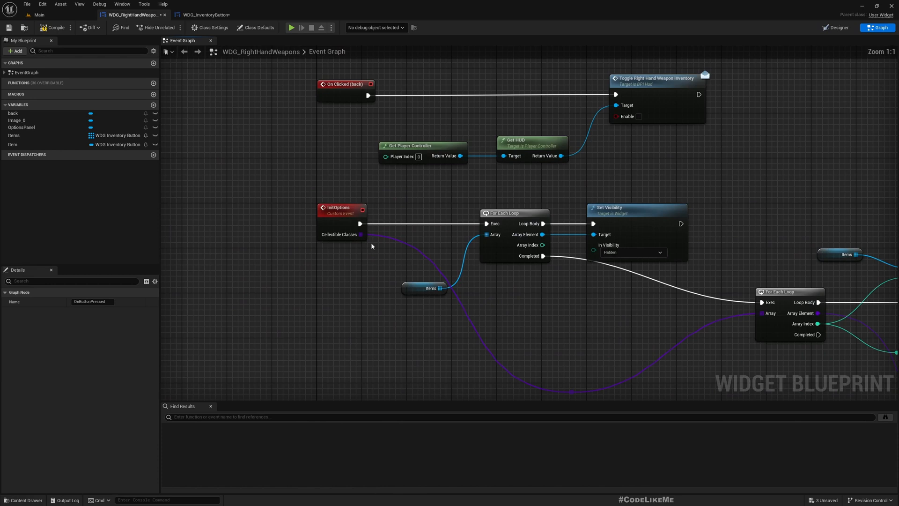
right_click(361, 234)
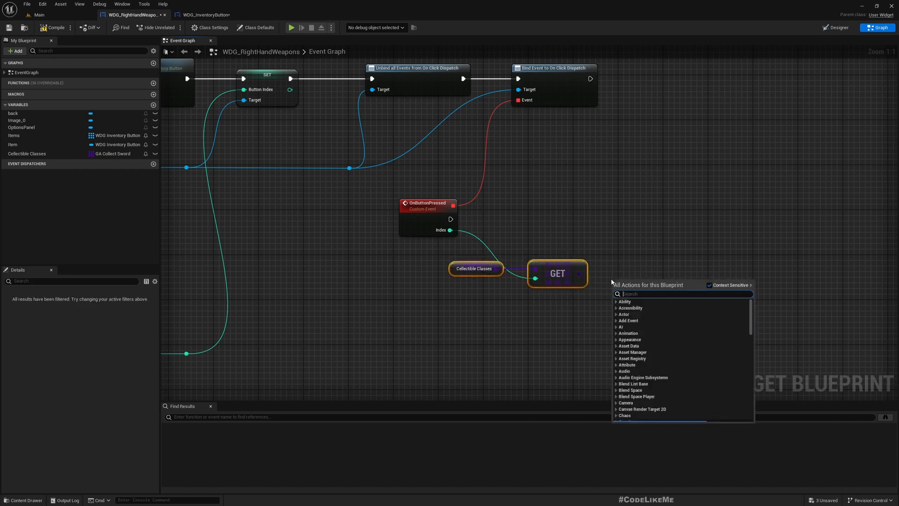
text(get play)
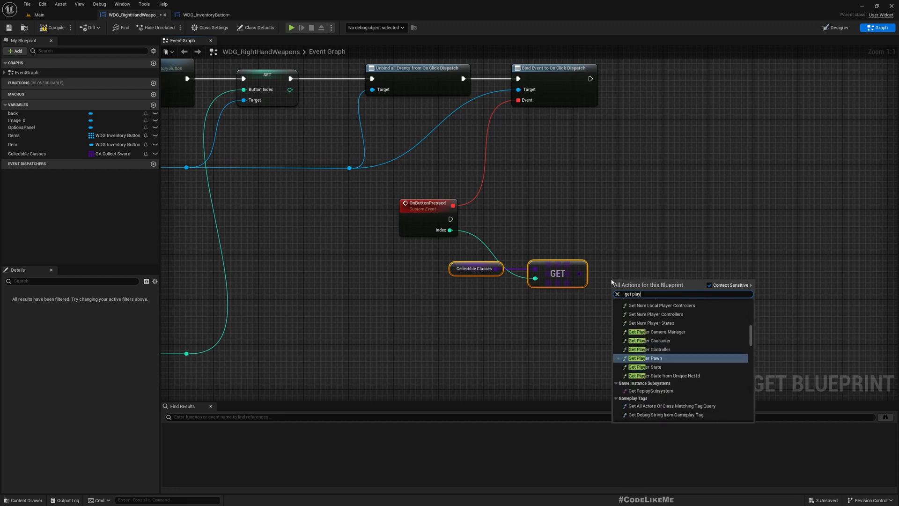
click(644, 358)
text(give)
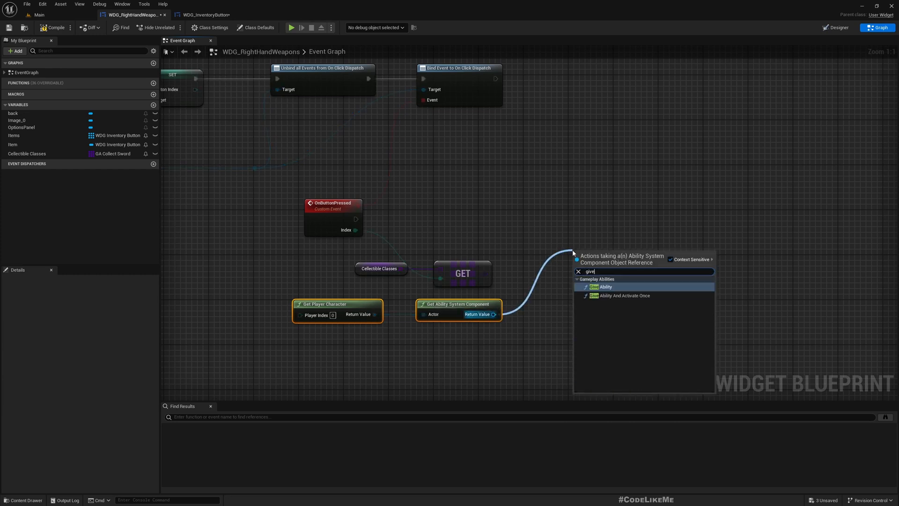
text(abi)
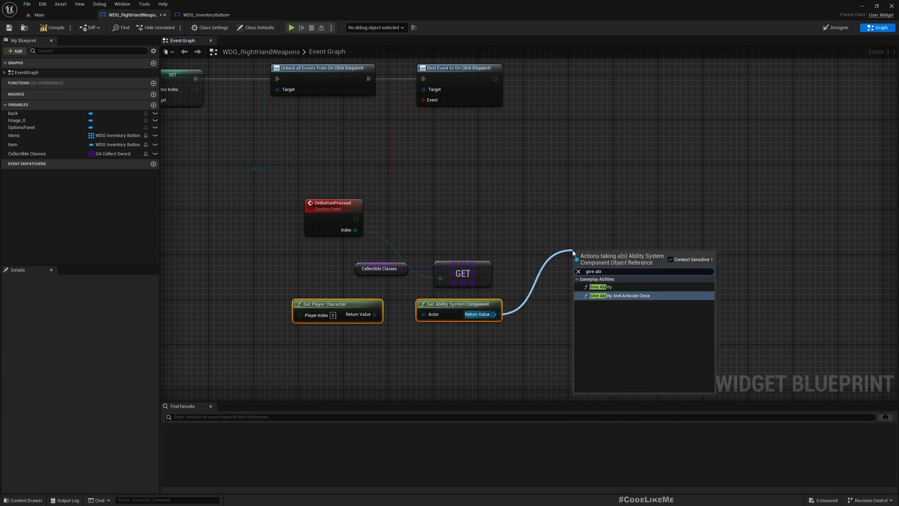
click(619, 295)
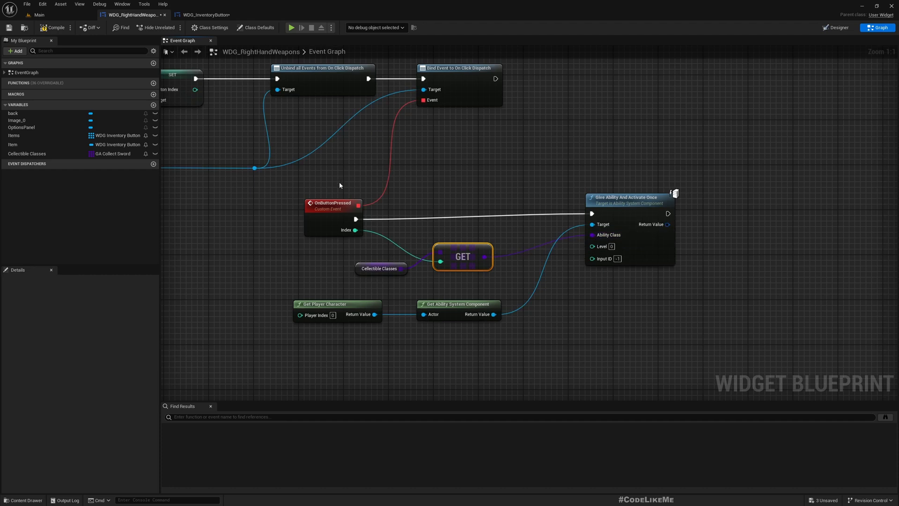
Step: Return to the main editor and bring up WDG_InventoryButton's On Click Dispatch graph
click(332, 202)
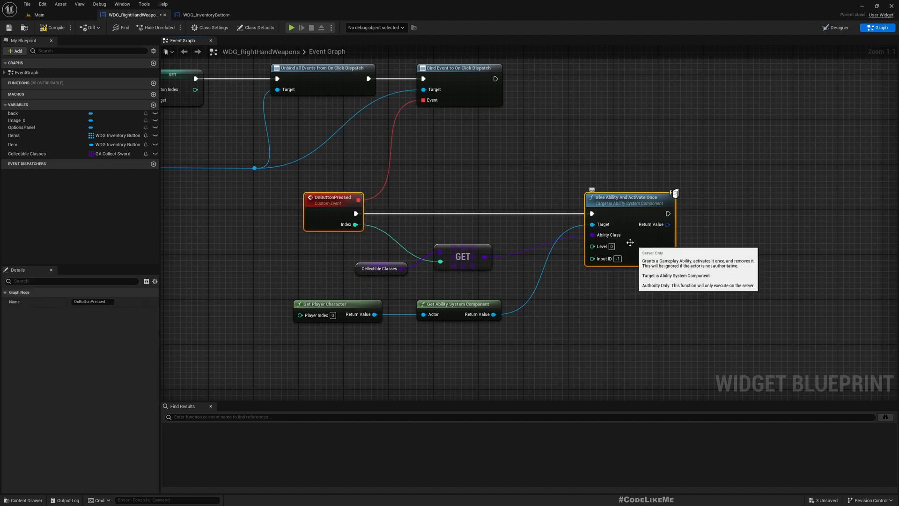
click(56, 14)
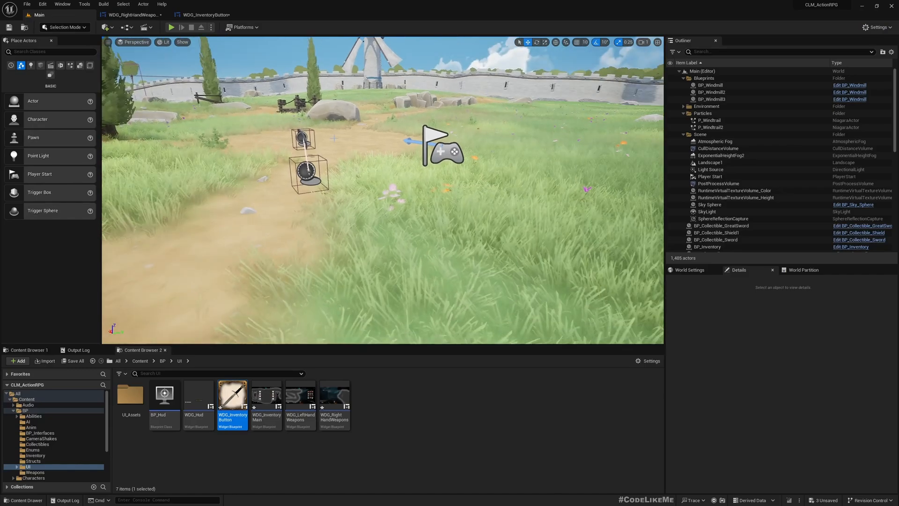
click(170, 27)
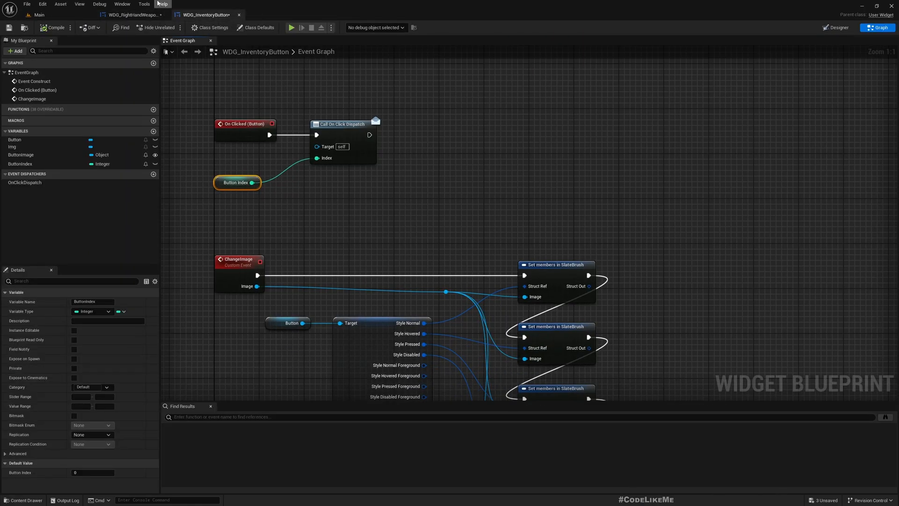
Step: Add a Try Activate Abilities by Tag node fed by a Make Literal Gameplay Tag Container
click(129, 14)
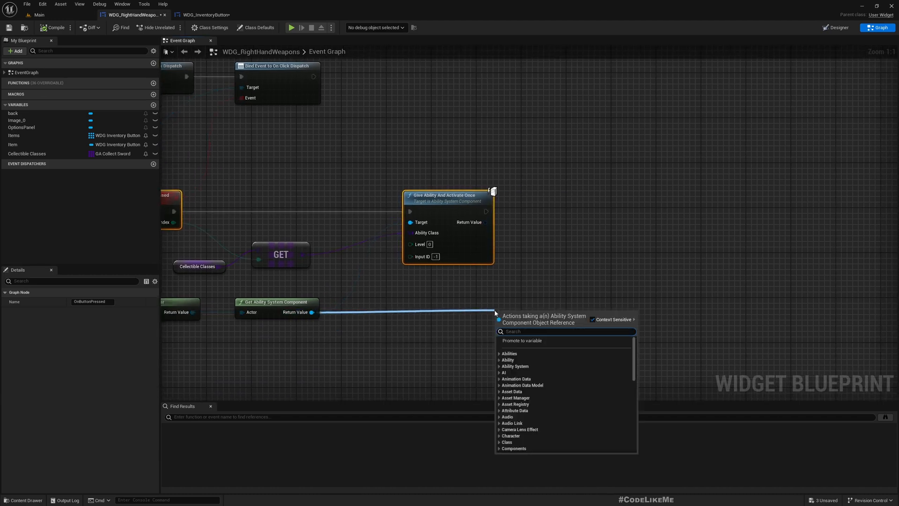
text(t)
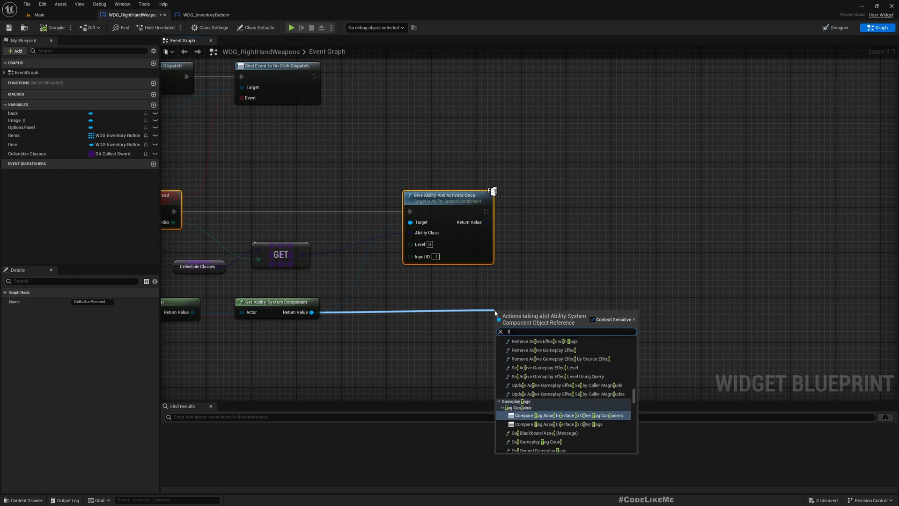
text(try activ)
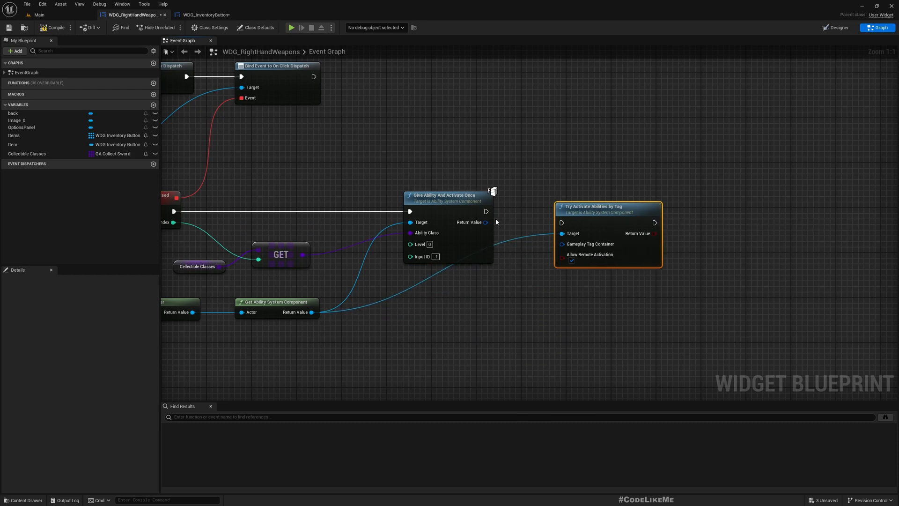
mouse_move(609, 203)
text(m)
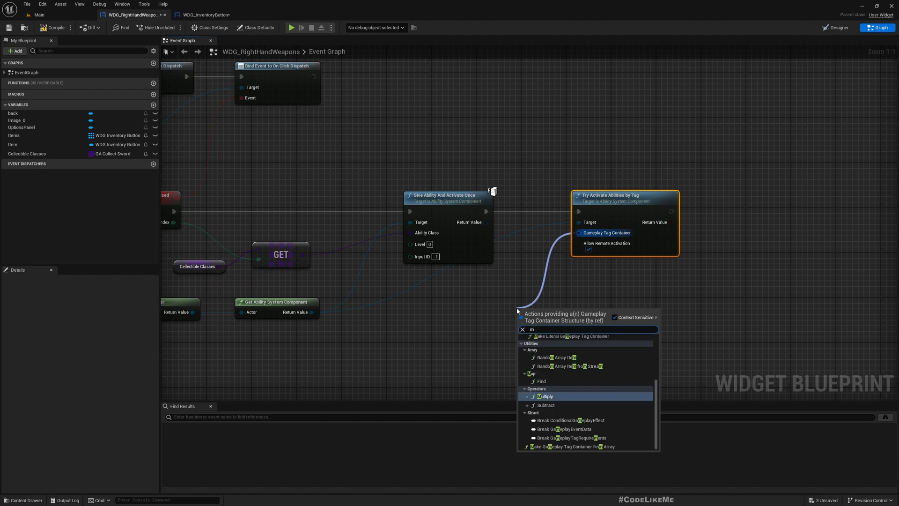
text(ake)
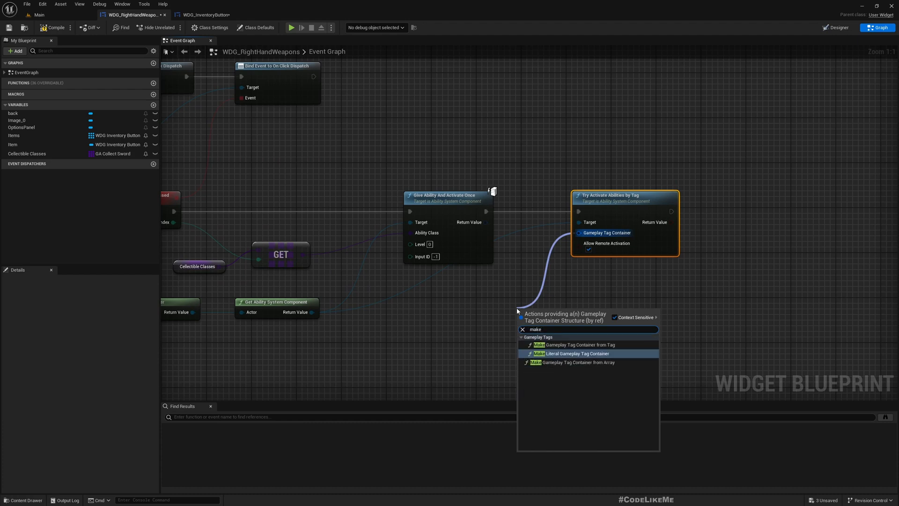
click(573, 353)
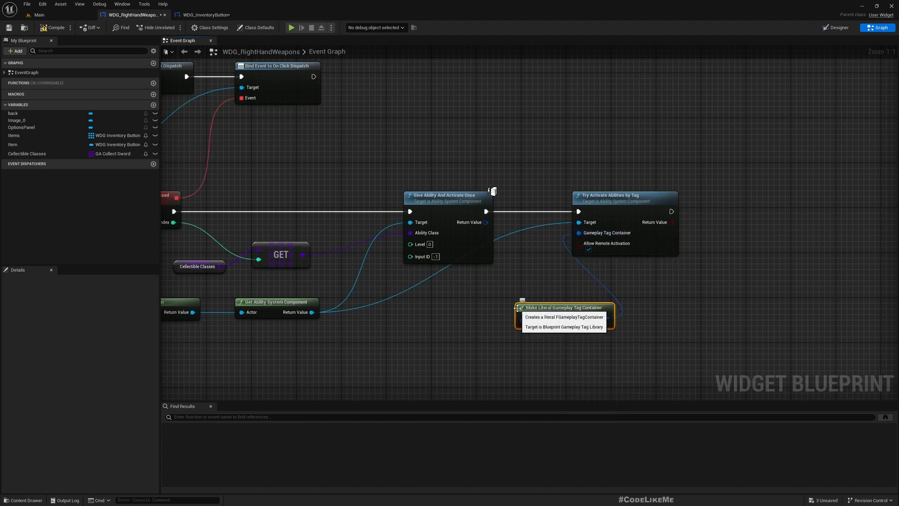
click(563, 307)
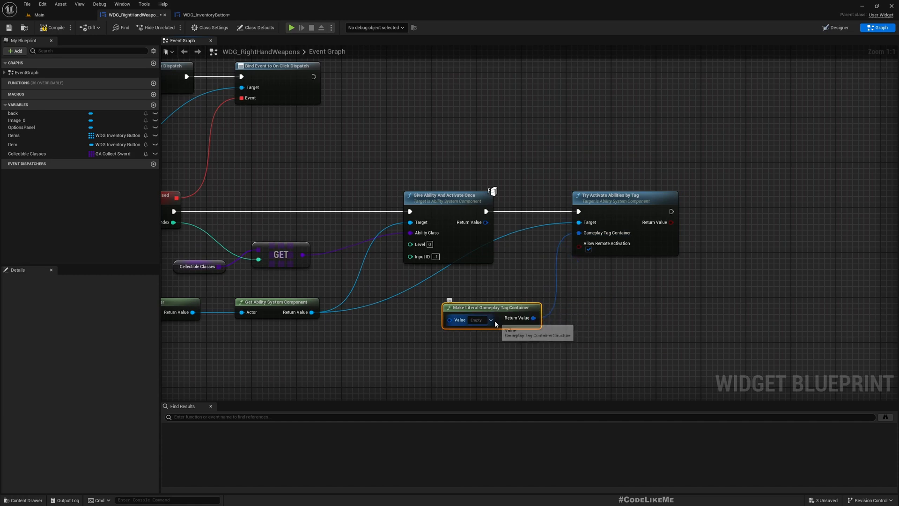
Step: Set the tag container to Input.Weapon.Equip
click(488, 319)
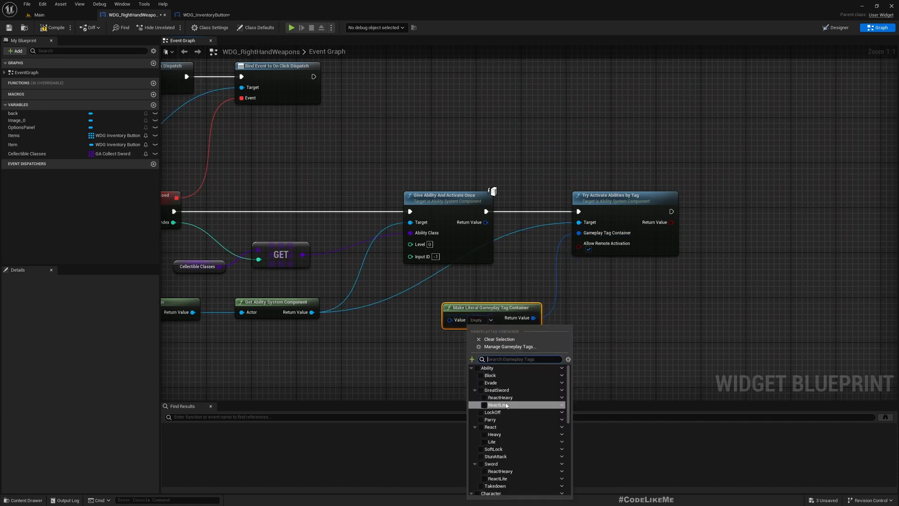
scroll(down, 3)
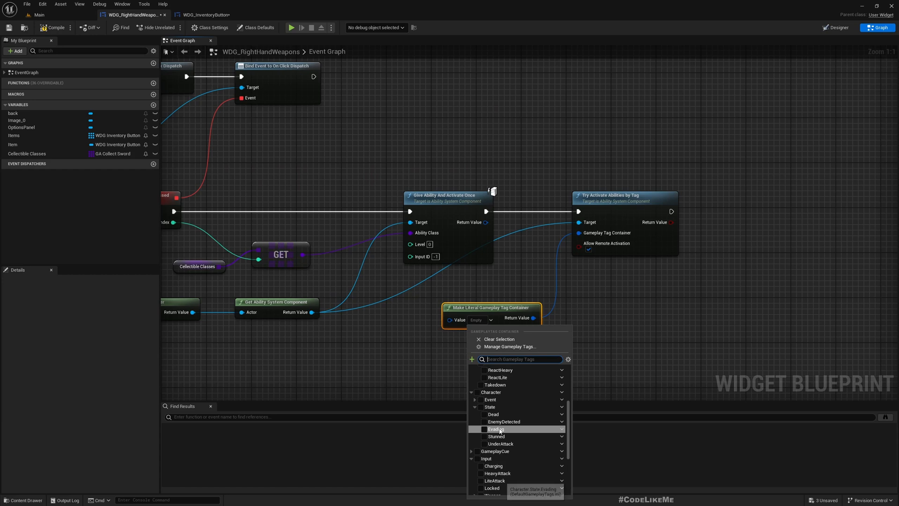
scroll(down, 3)
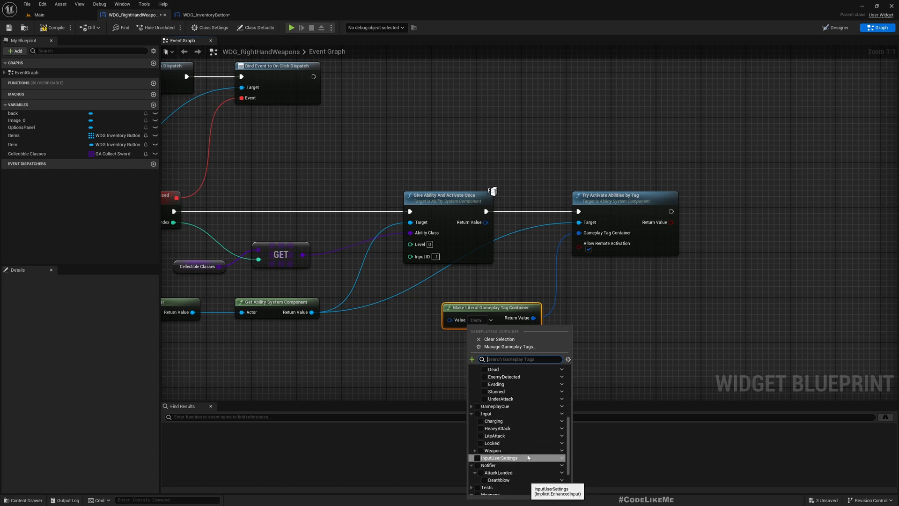
click(474, 450)
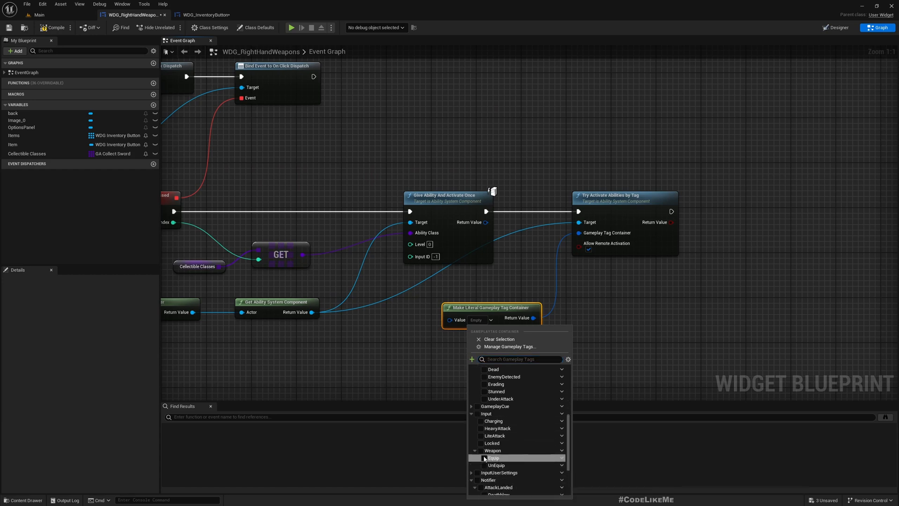
click(494, 458)
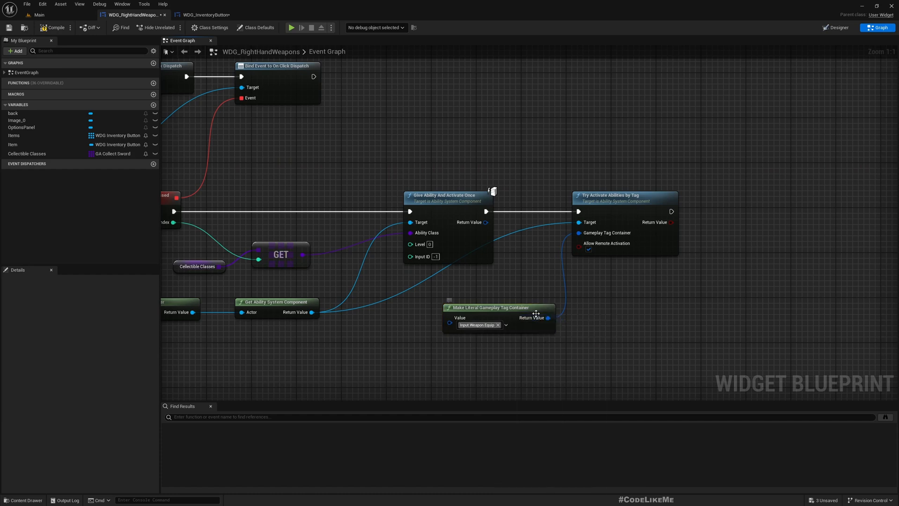
mouse_move(55, 28)
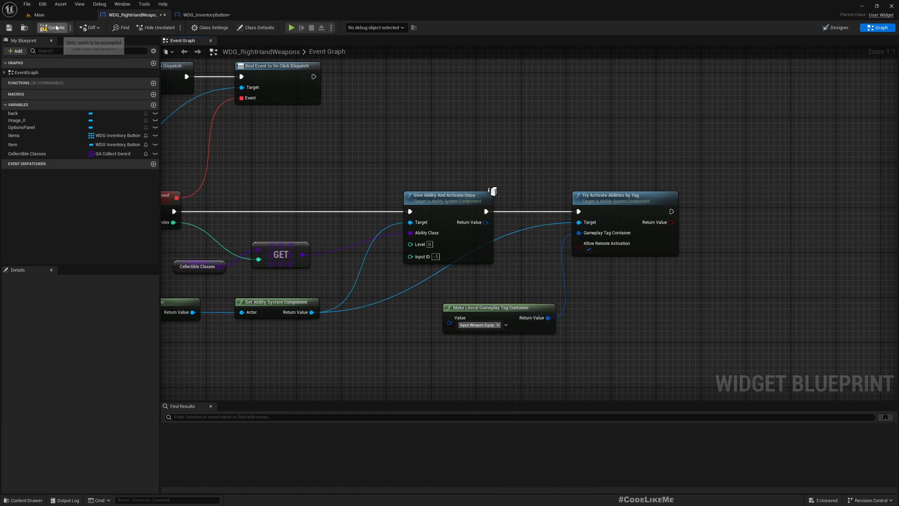
click(37, 14)
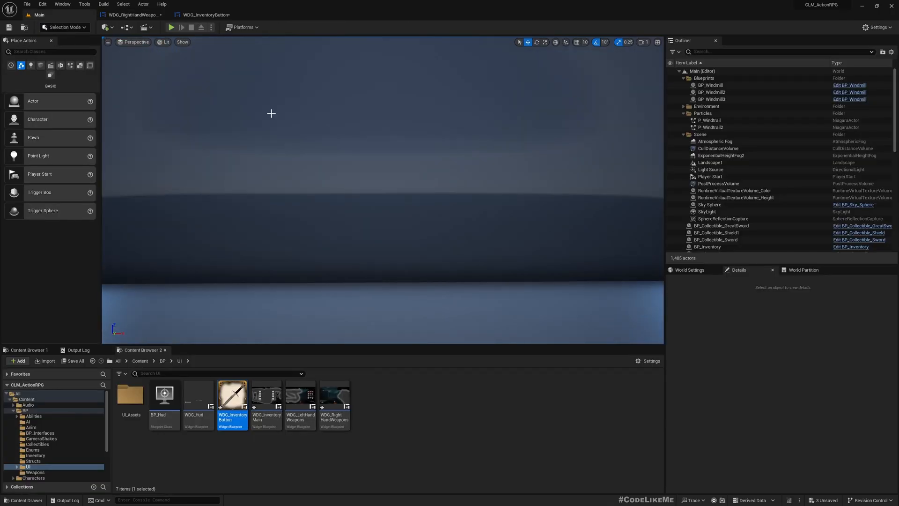
click(171, 27)
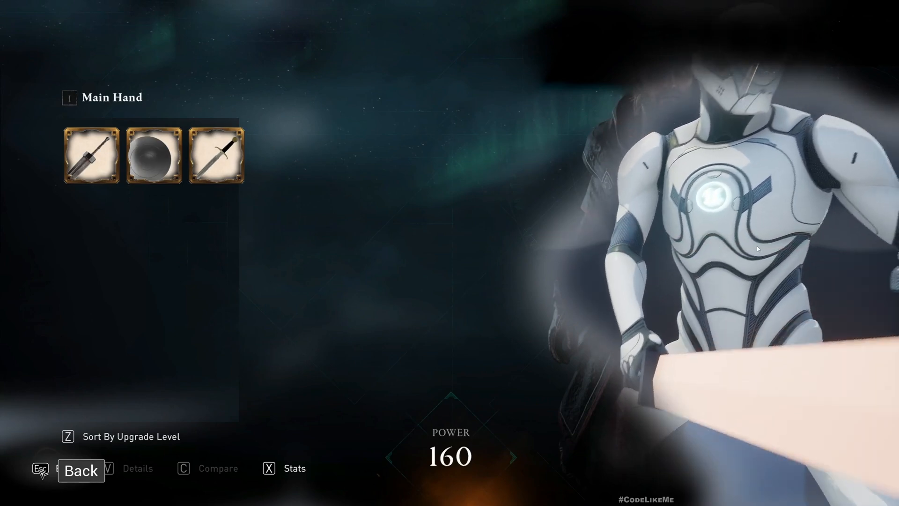
mouse_move(847, 260)
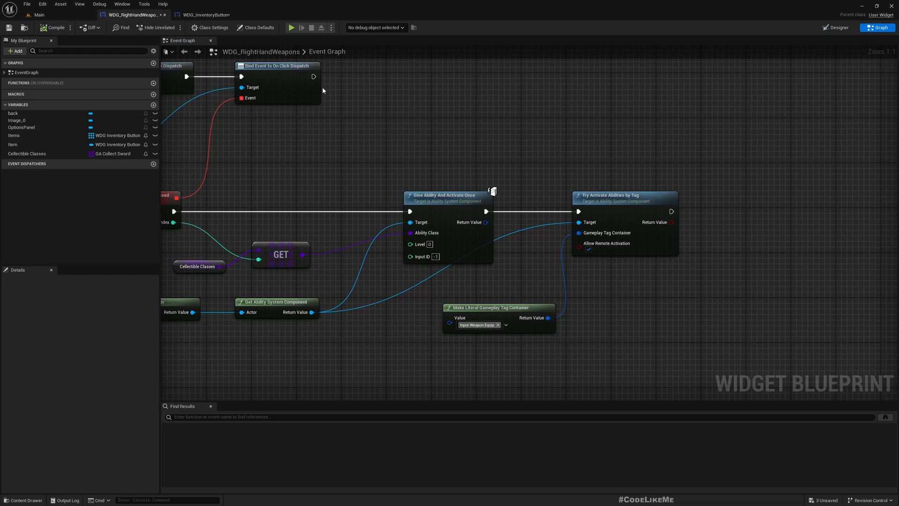
Step: In BP_Inventory's viewport, give the SP_RightHand camera arm a Target Arm Length of 200
click(37, 14)
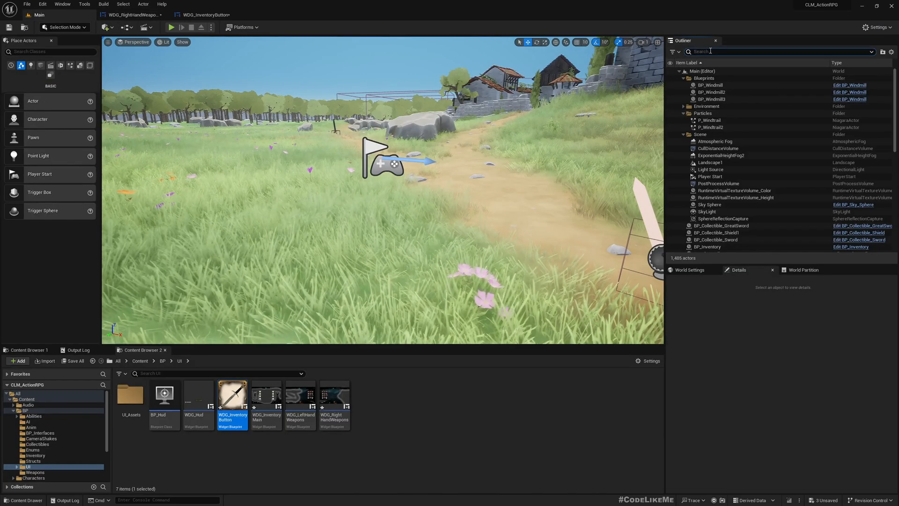
text(inve)
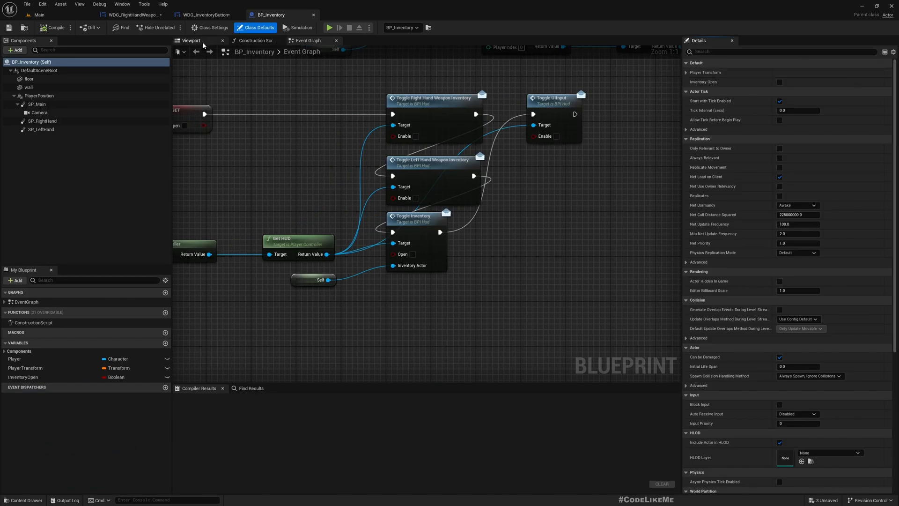
click(191, 40)
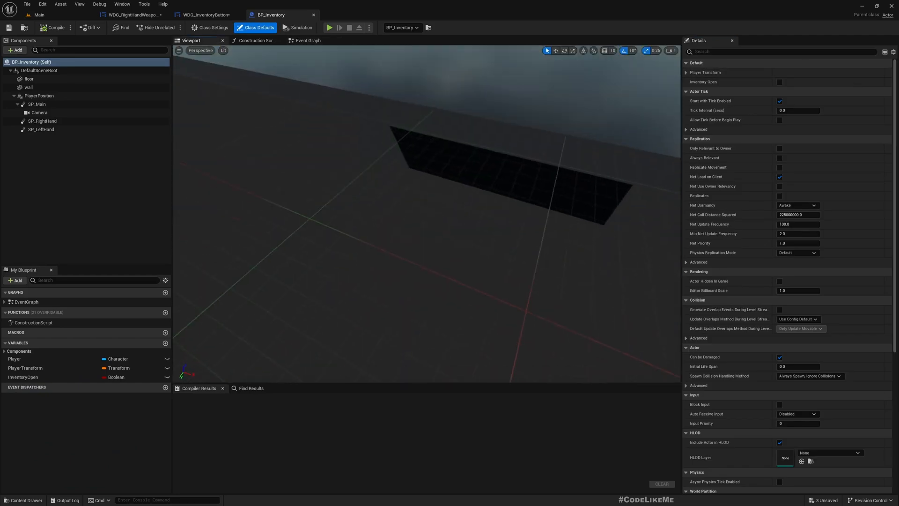
click(44, 120)
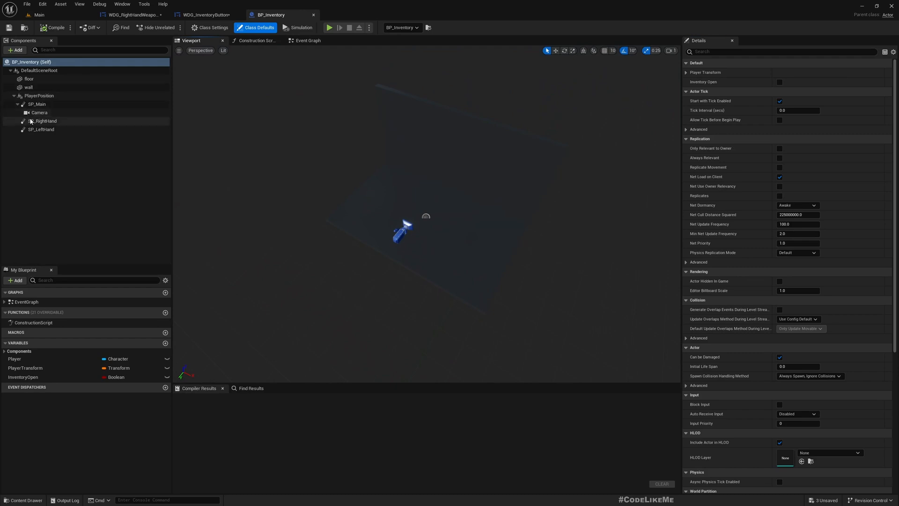
click(44, 120)
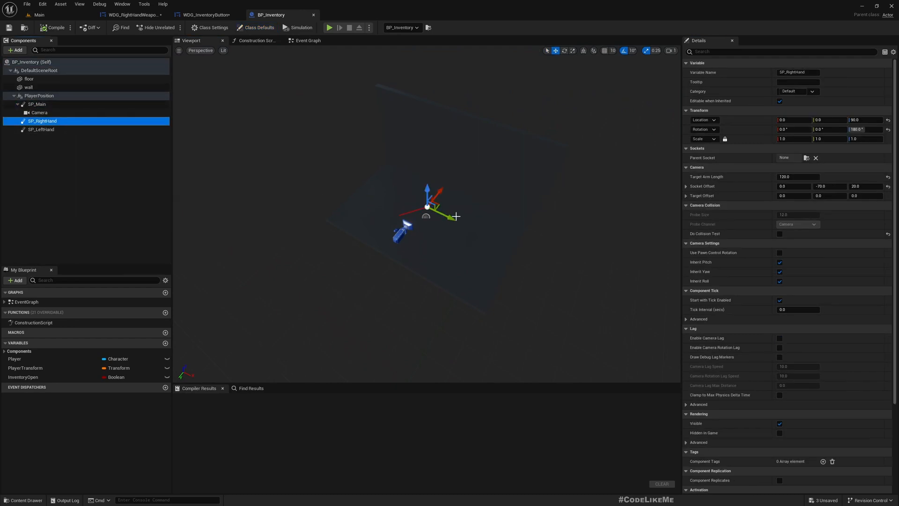
click(53, 27)
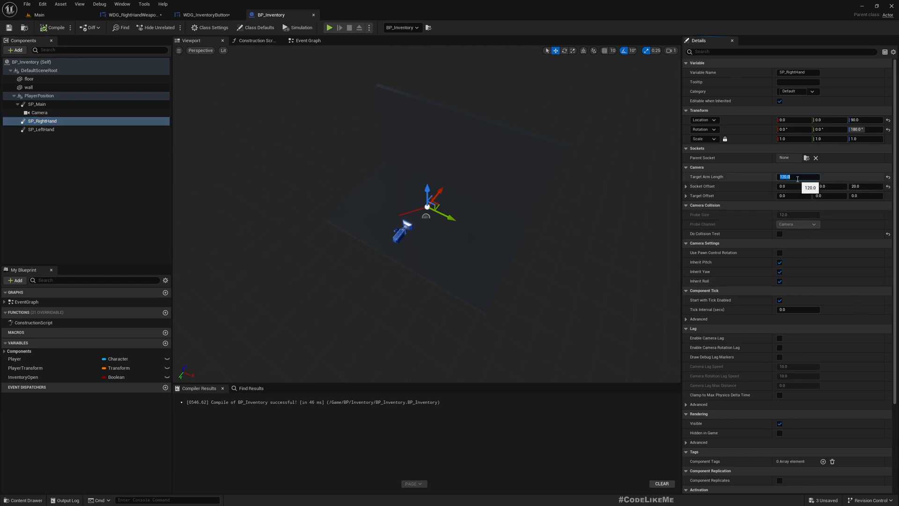
text(200)
click(831, 185)
text(-100)
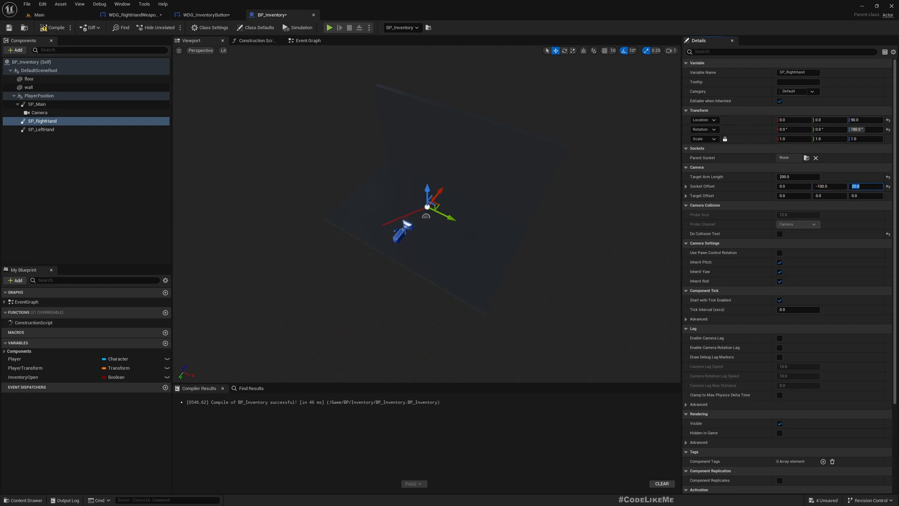
mouse_move(810, 215)
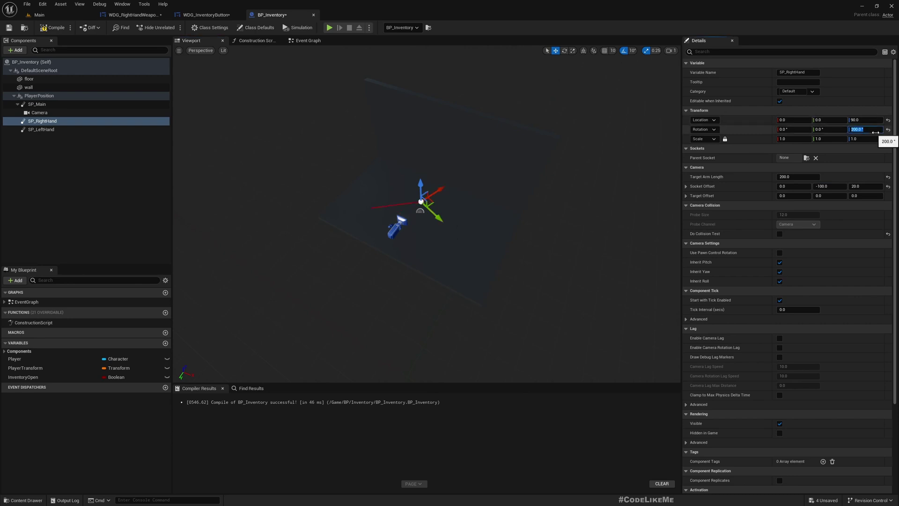
mouse_move(39, 14)
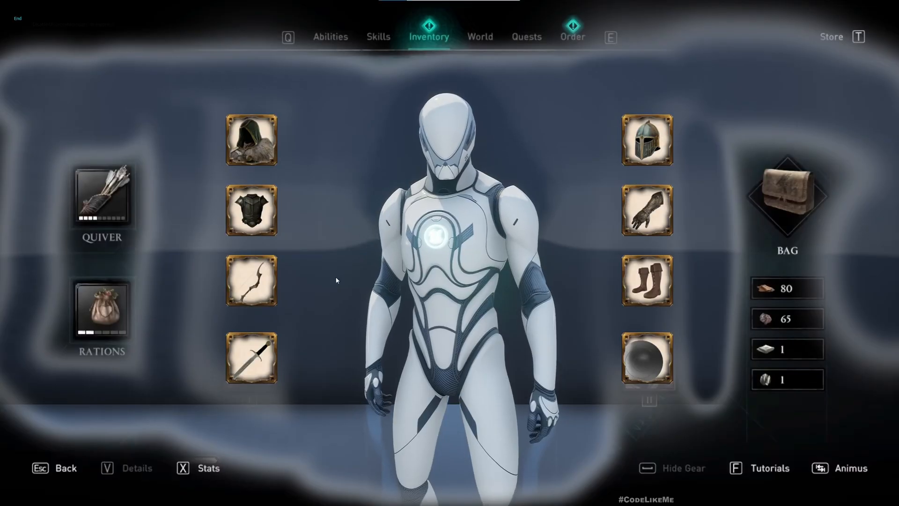
Step: In the play test, pick the great sword from the main-hand weapon slot to equip it
click(251, 358)
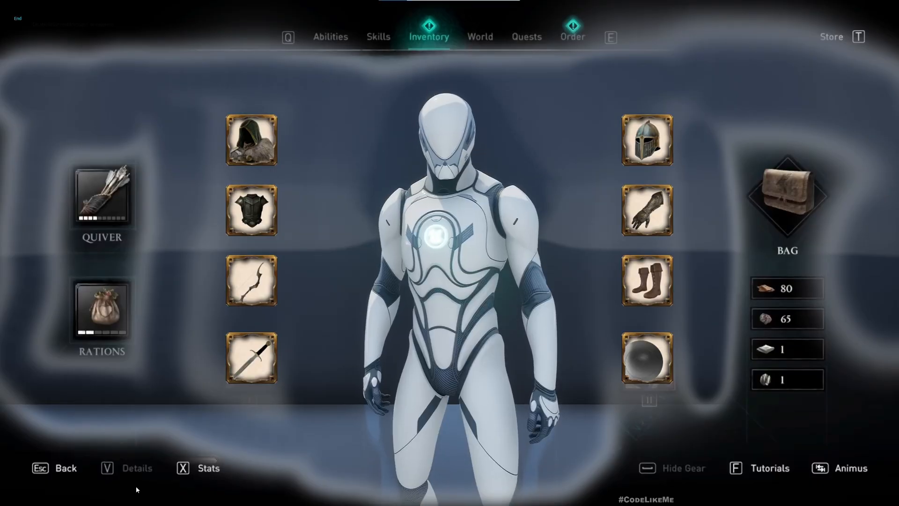
click(251, 356)
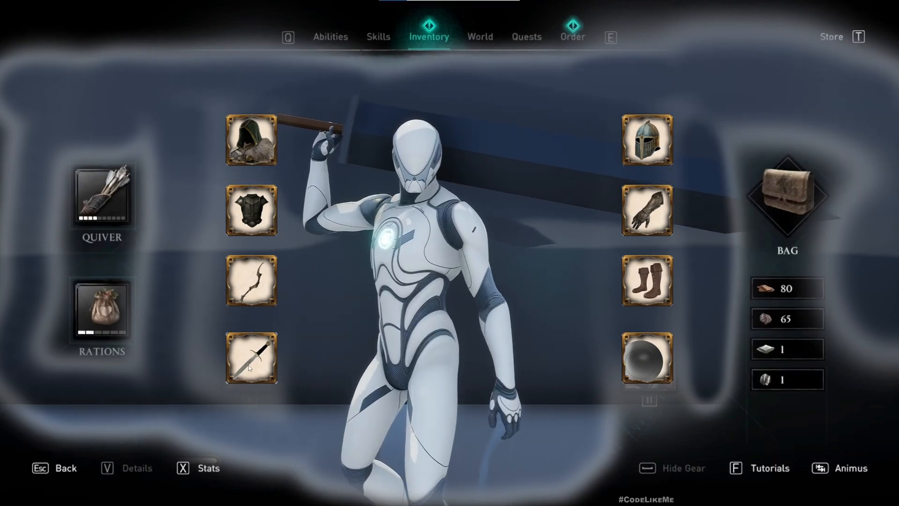
click(250, 358)
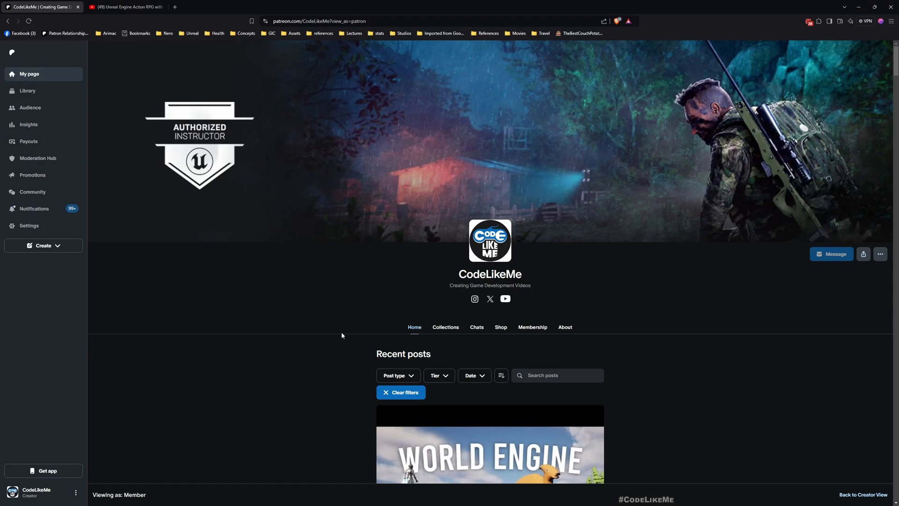
Step: Scroll the CodeLikeMe Patreon feed down to the Great Sword Gameplay Tags episode #86
scroll(down, 3)
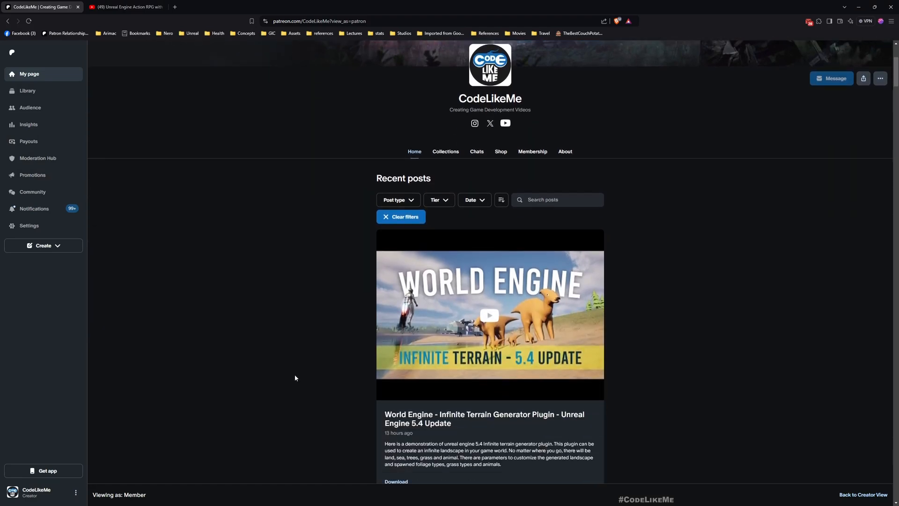
scroll(down, 3)
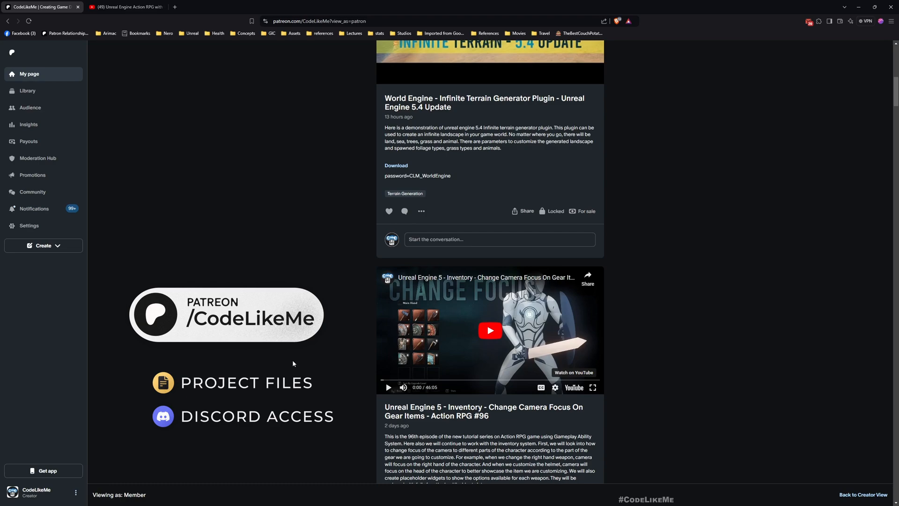
scroll(down, 3)
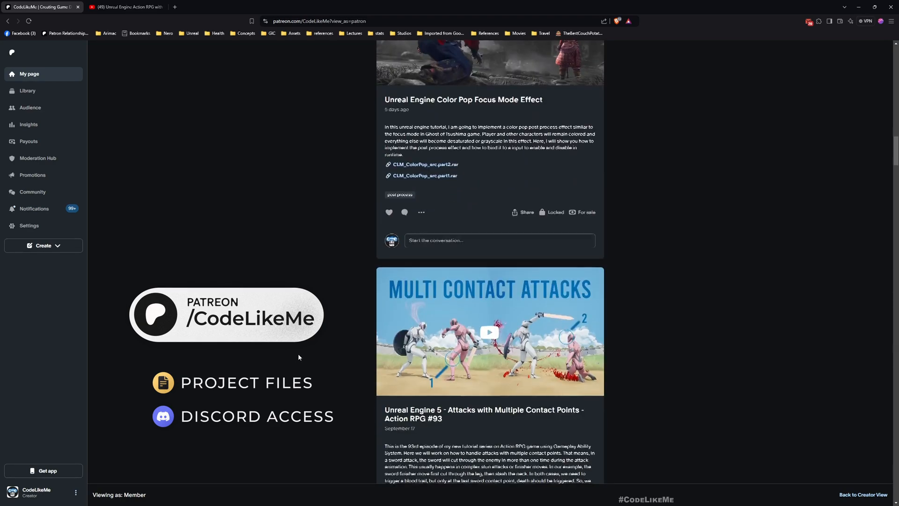
scroll(down, 3)
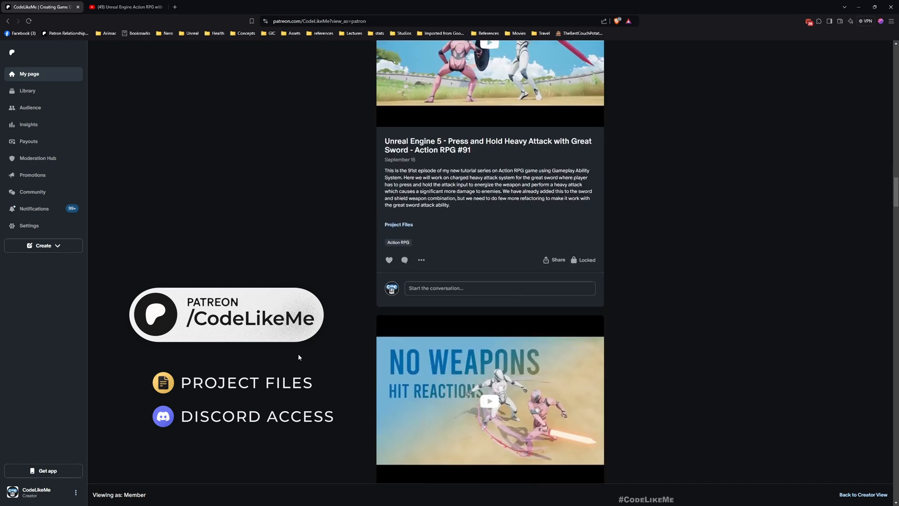
scroll(down, 3)
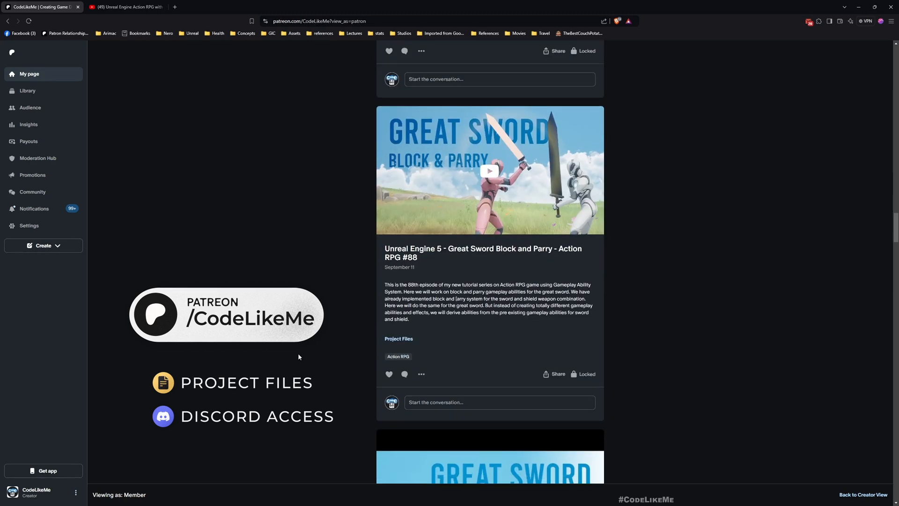
scroll(down, 3)
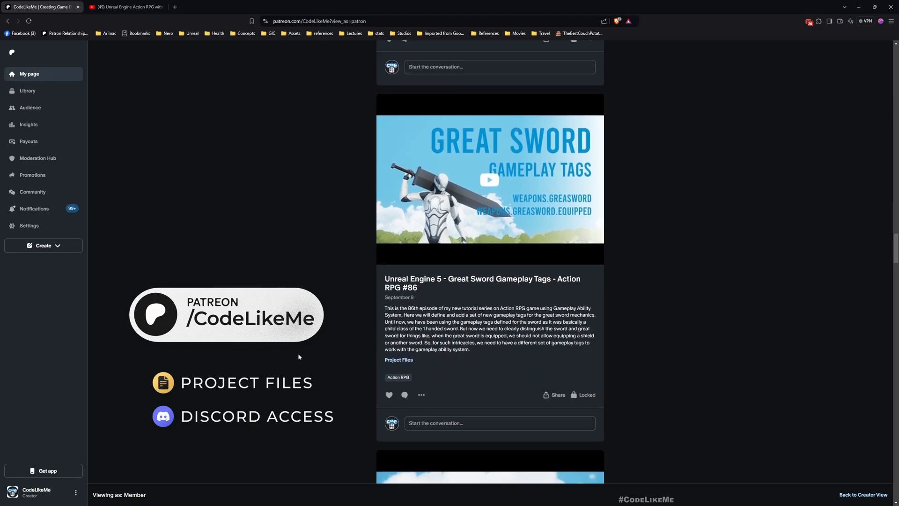